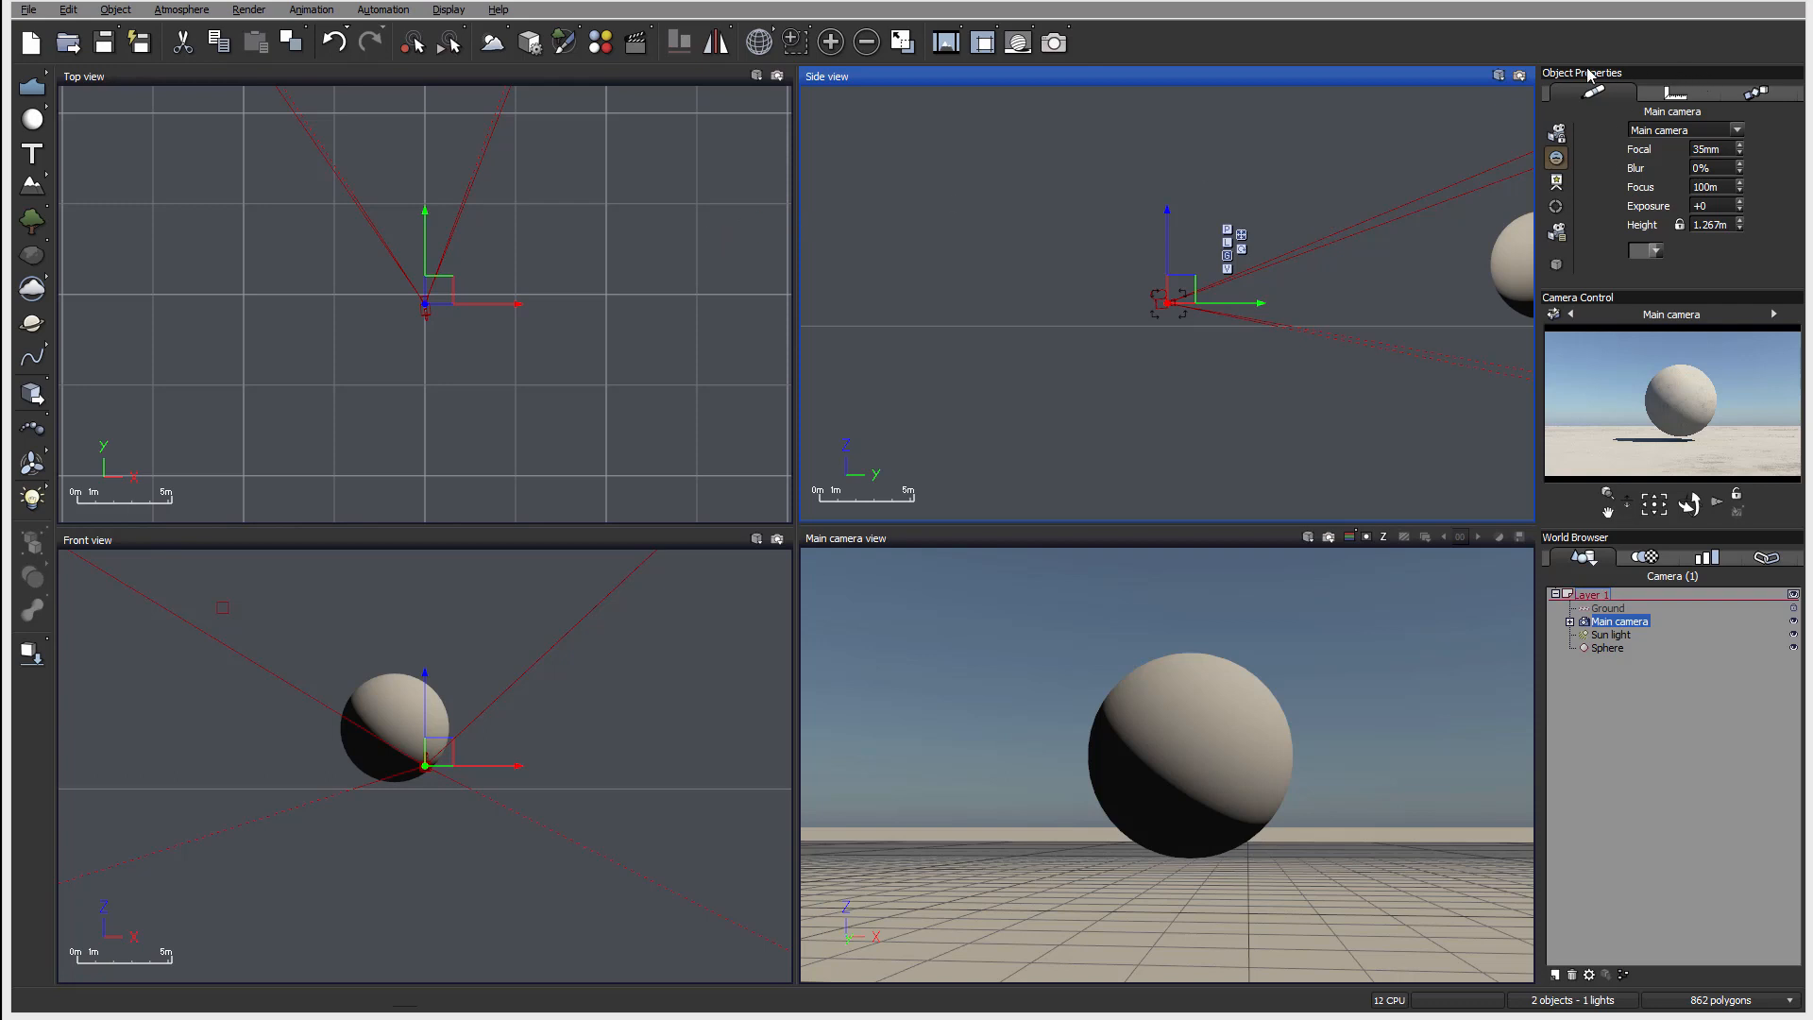
mouse_move(1691, 975)
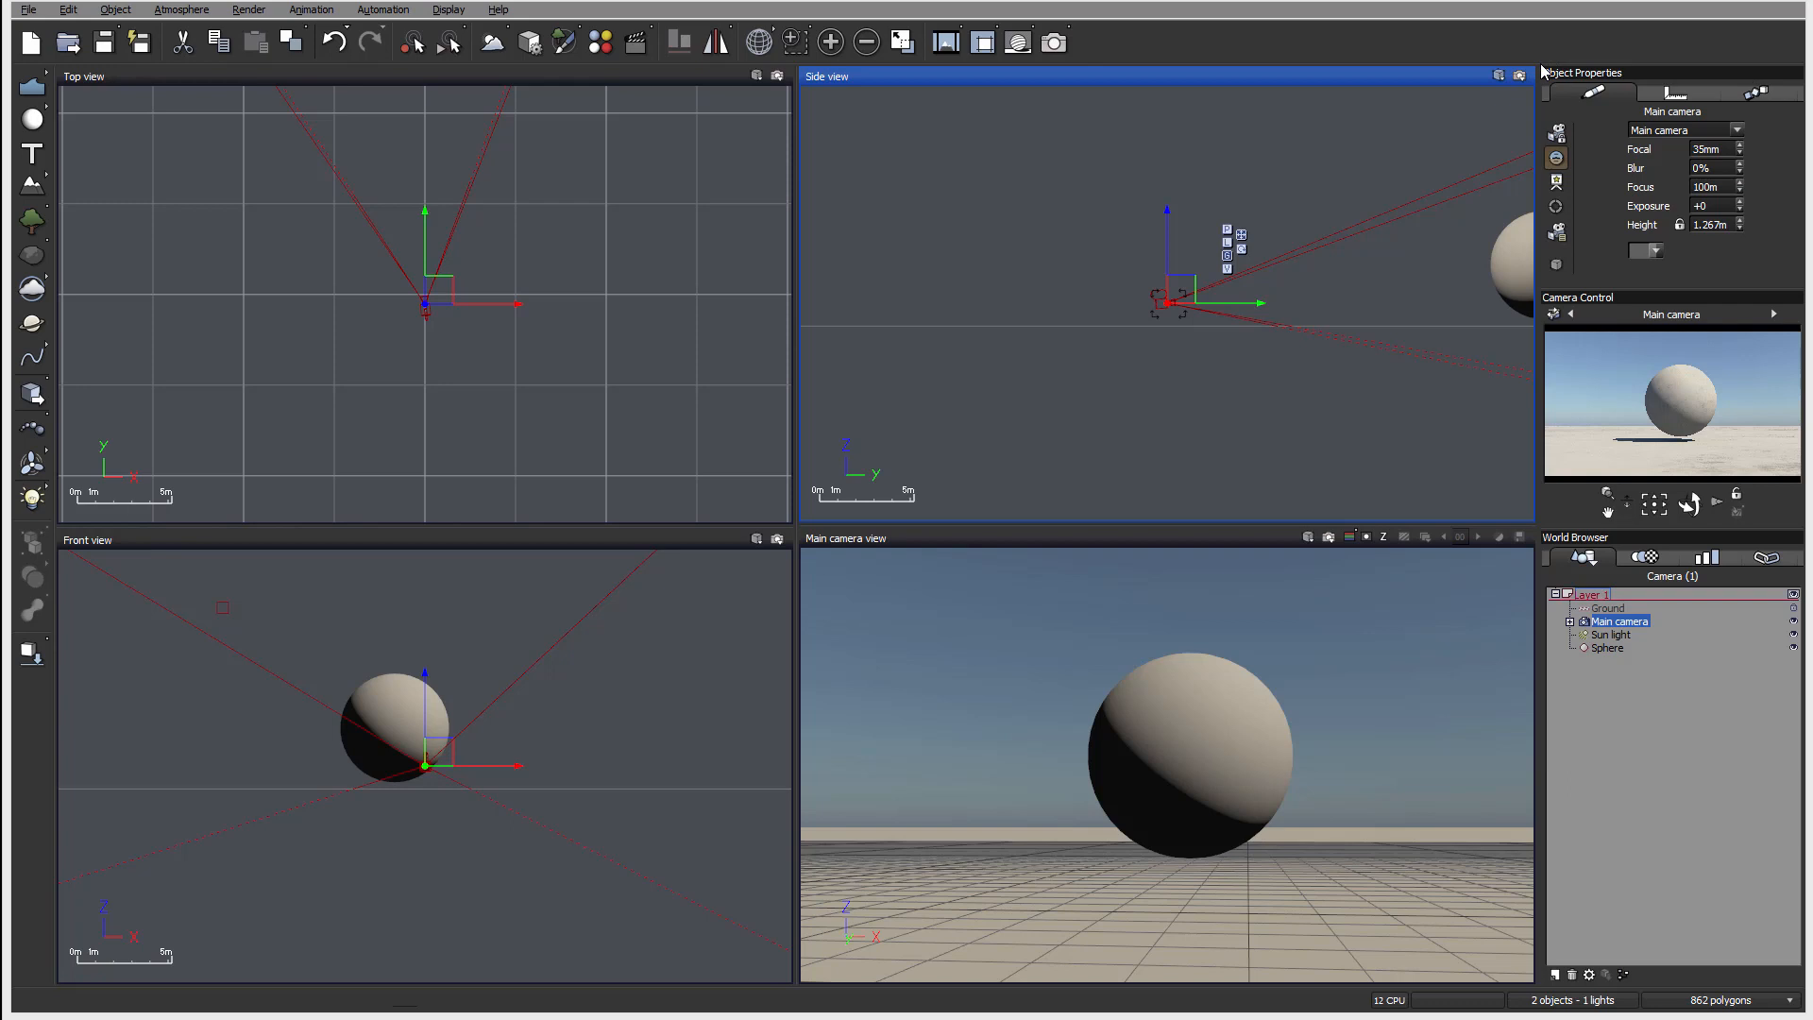
mouse_move(1546, 552)
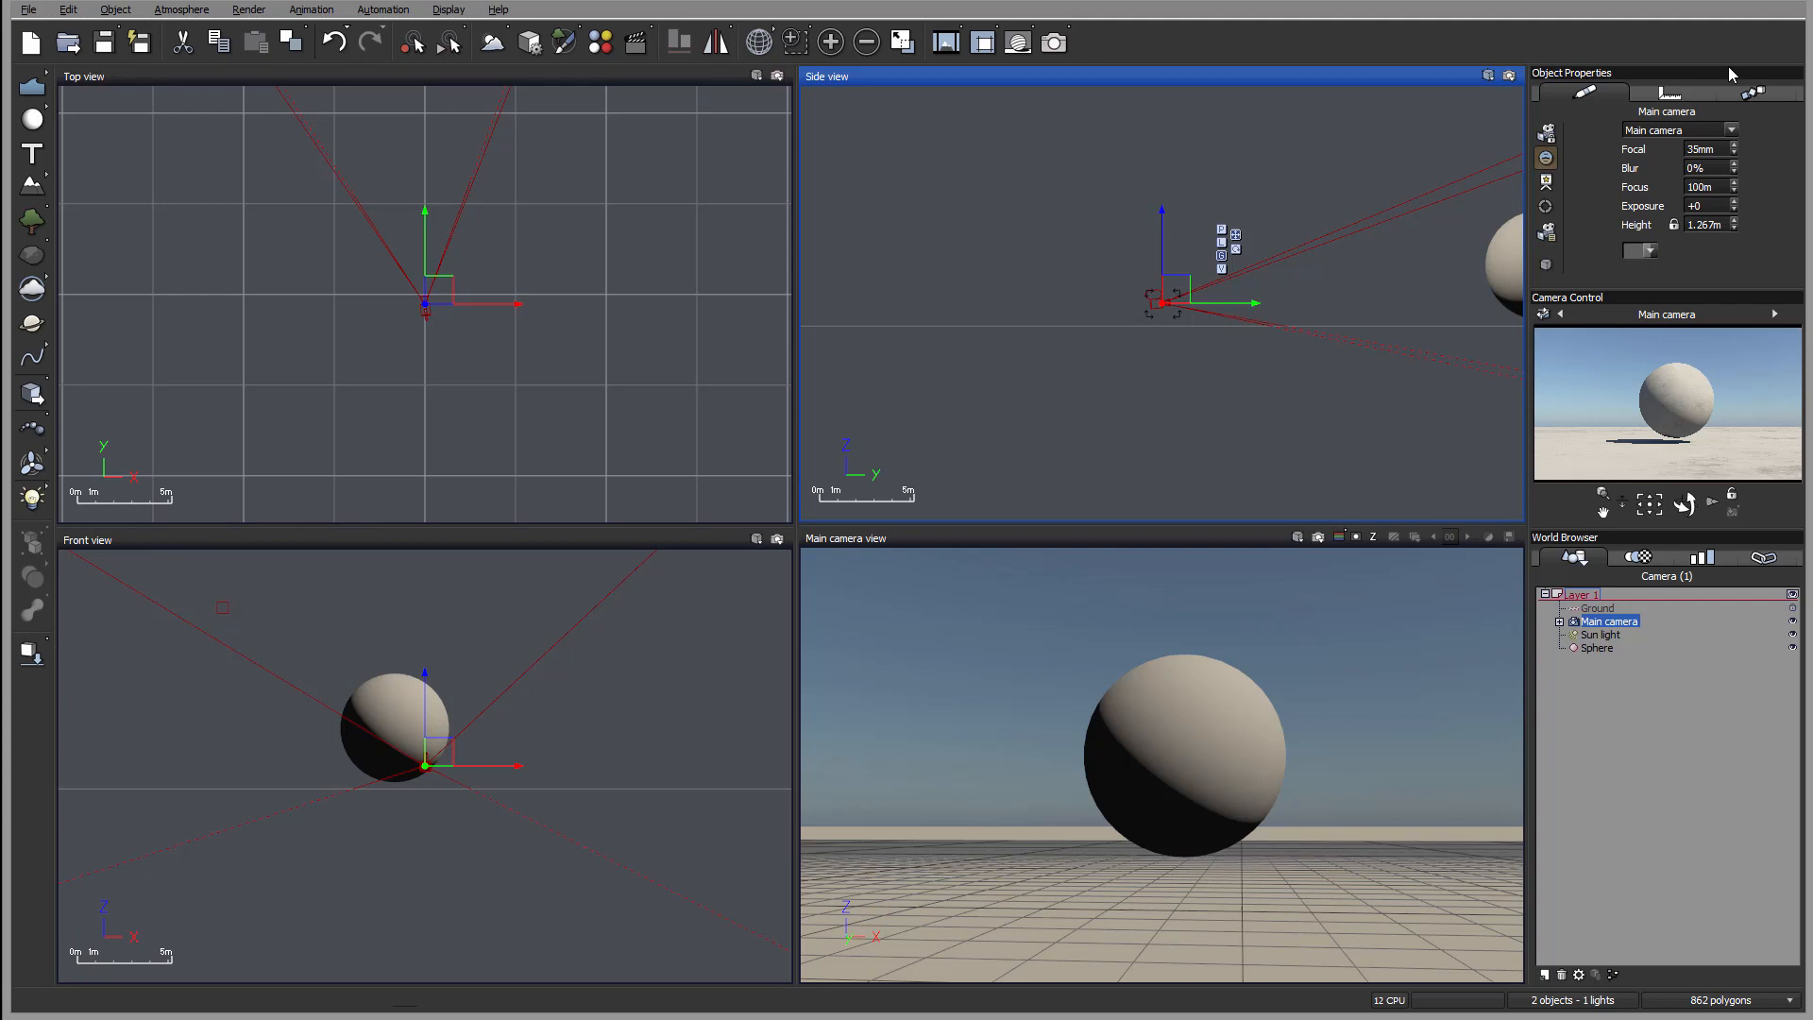
mouse_move(1784, 575)
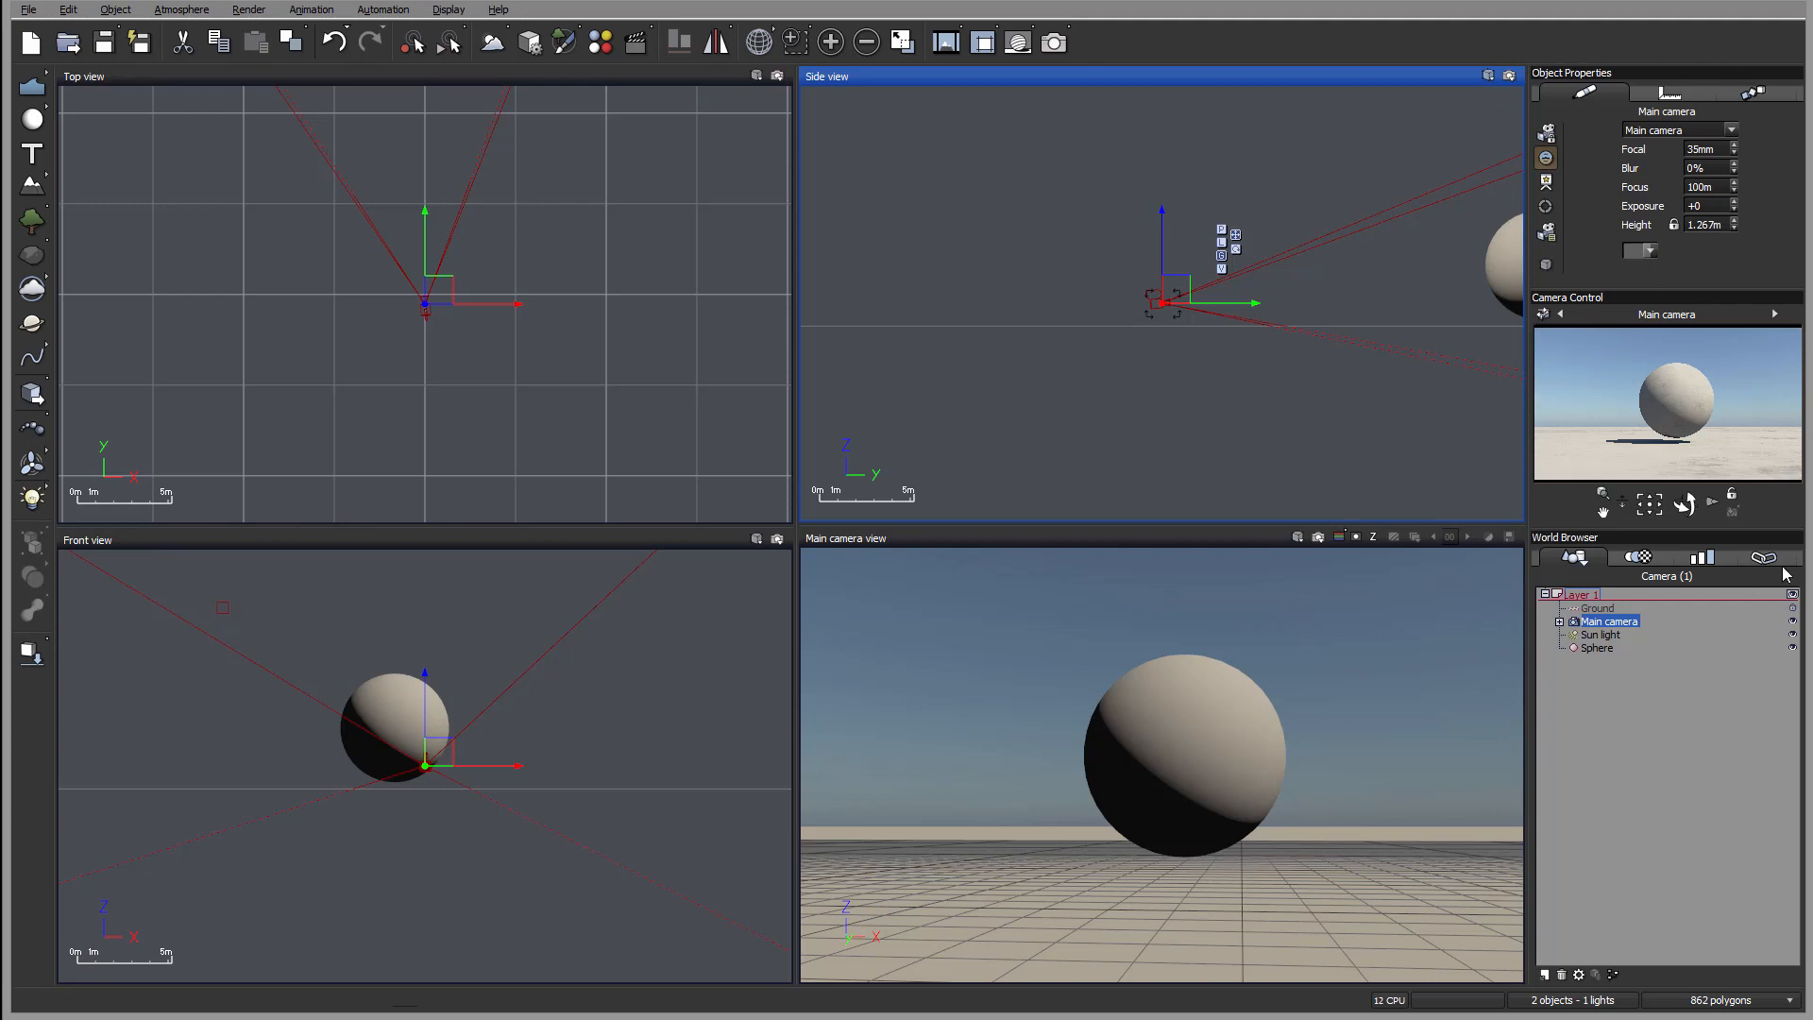
mouse_move(1787, 968)
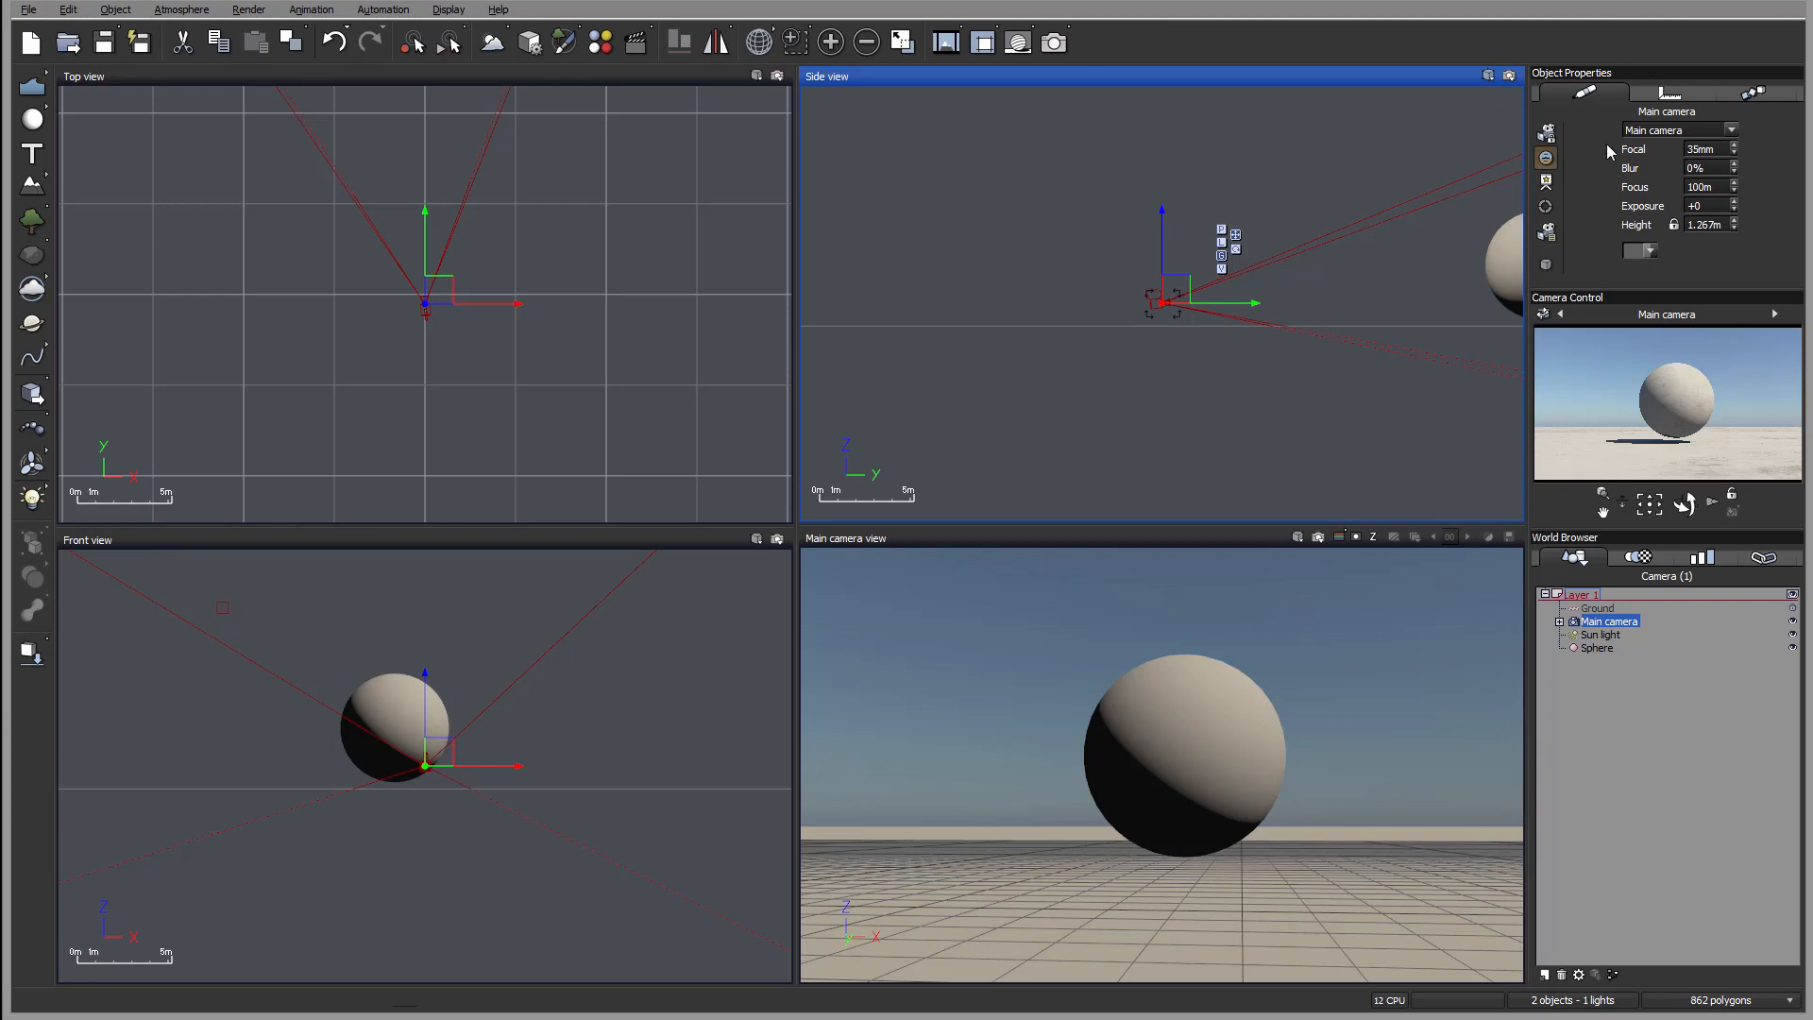
mouse_move(1670, 181)
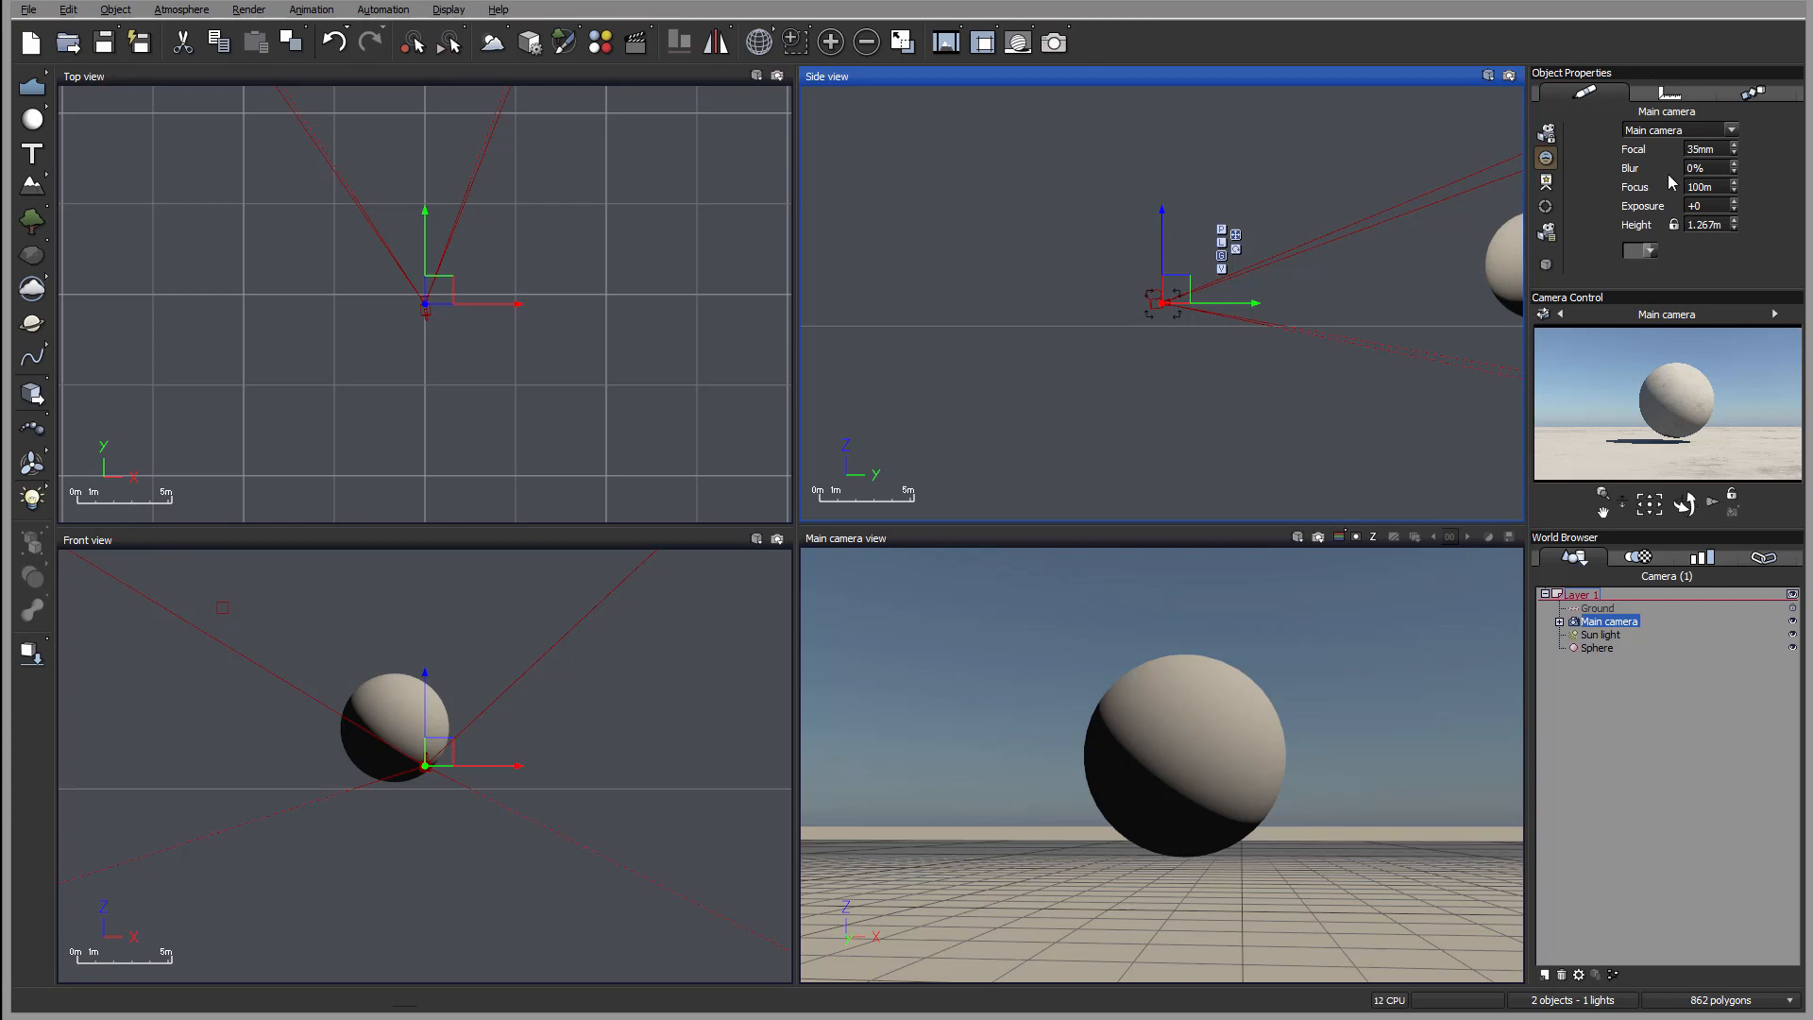
mouse_move(1649, 227)
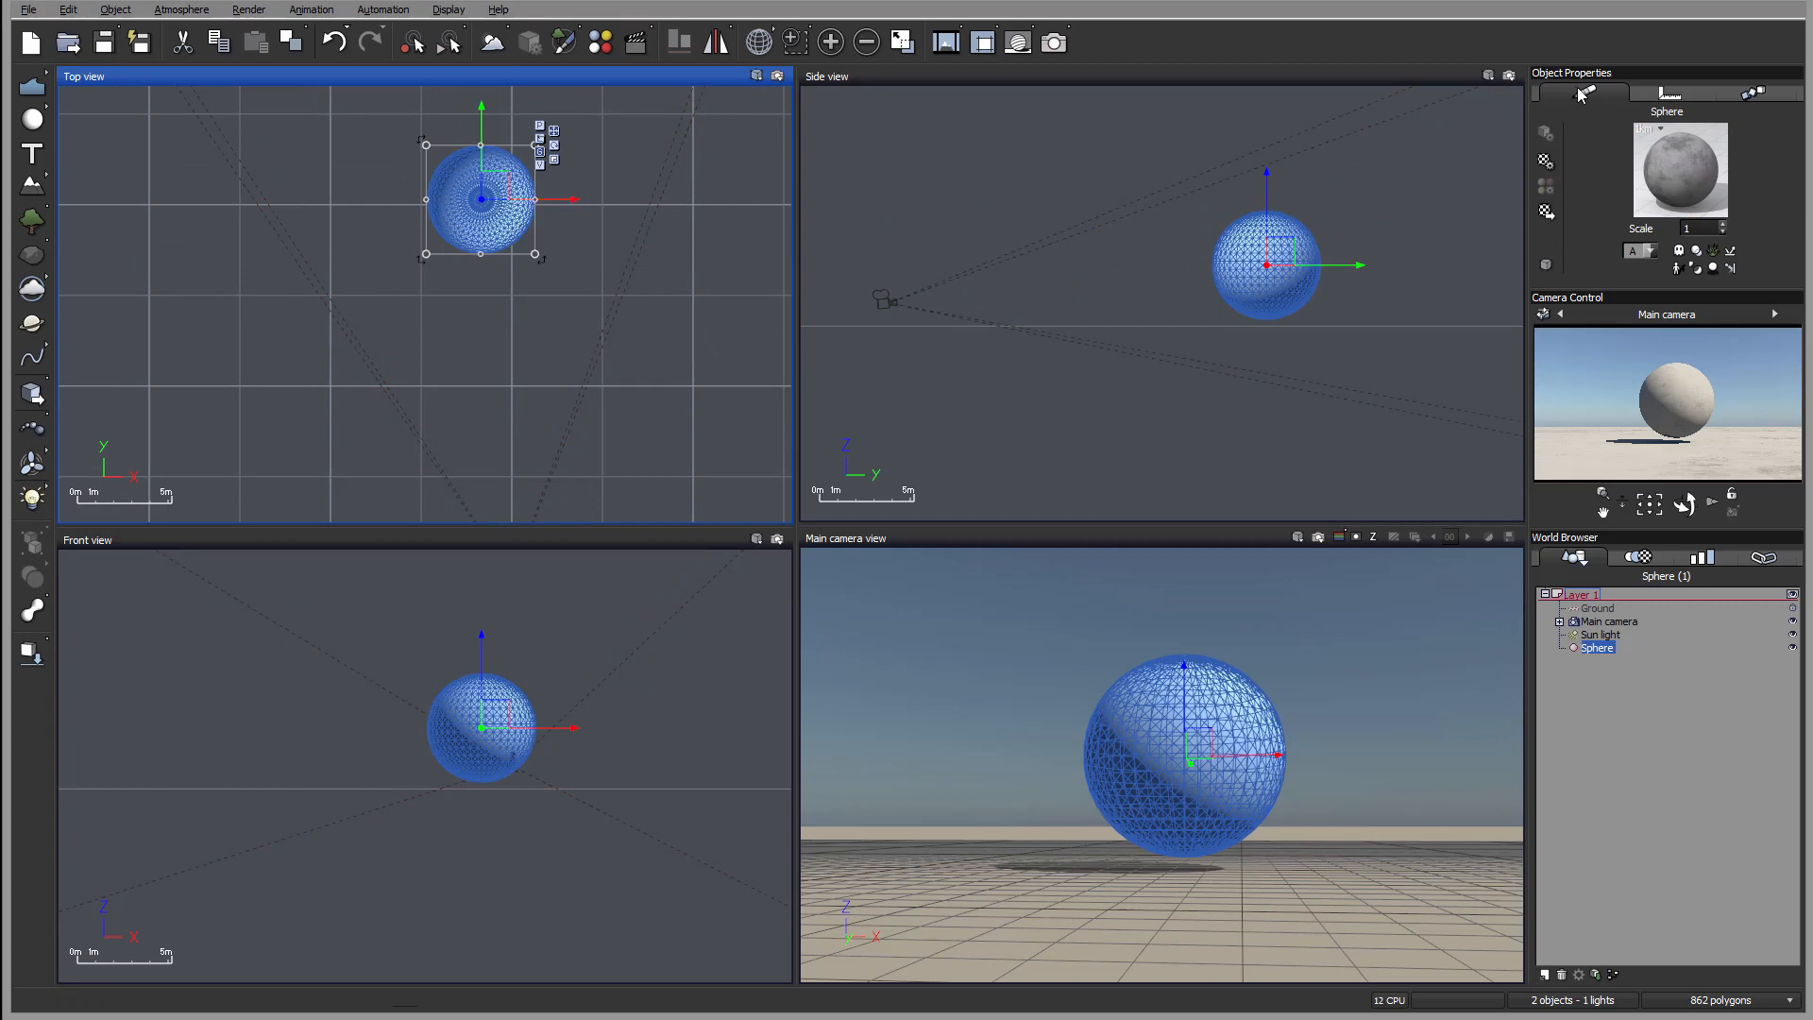
mouse_move(1645, 194)
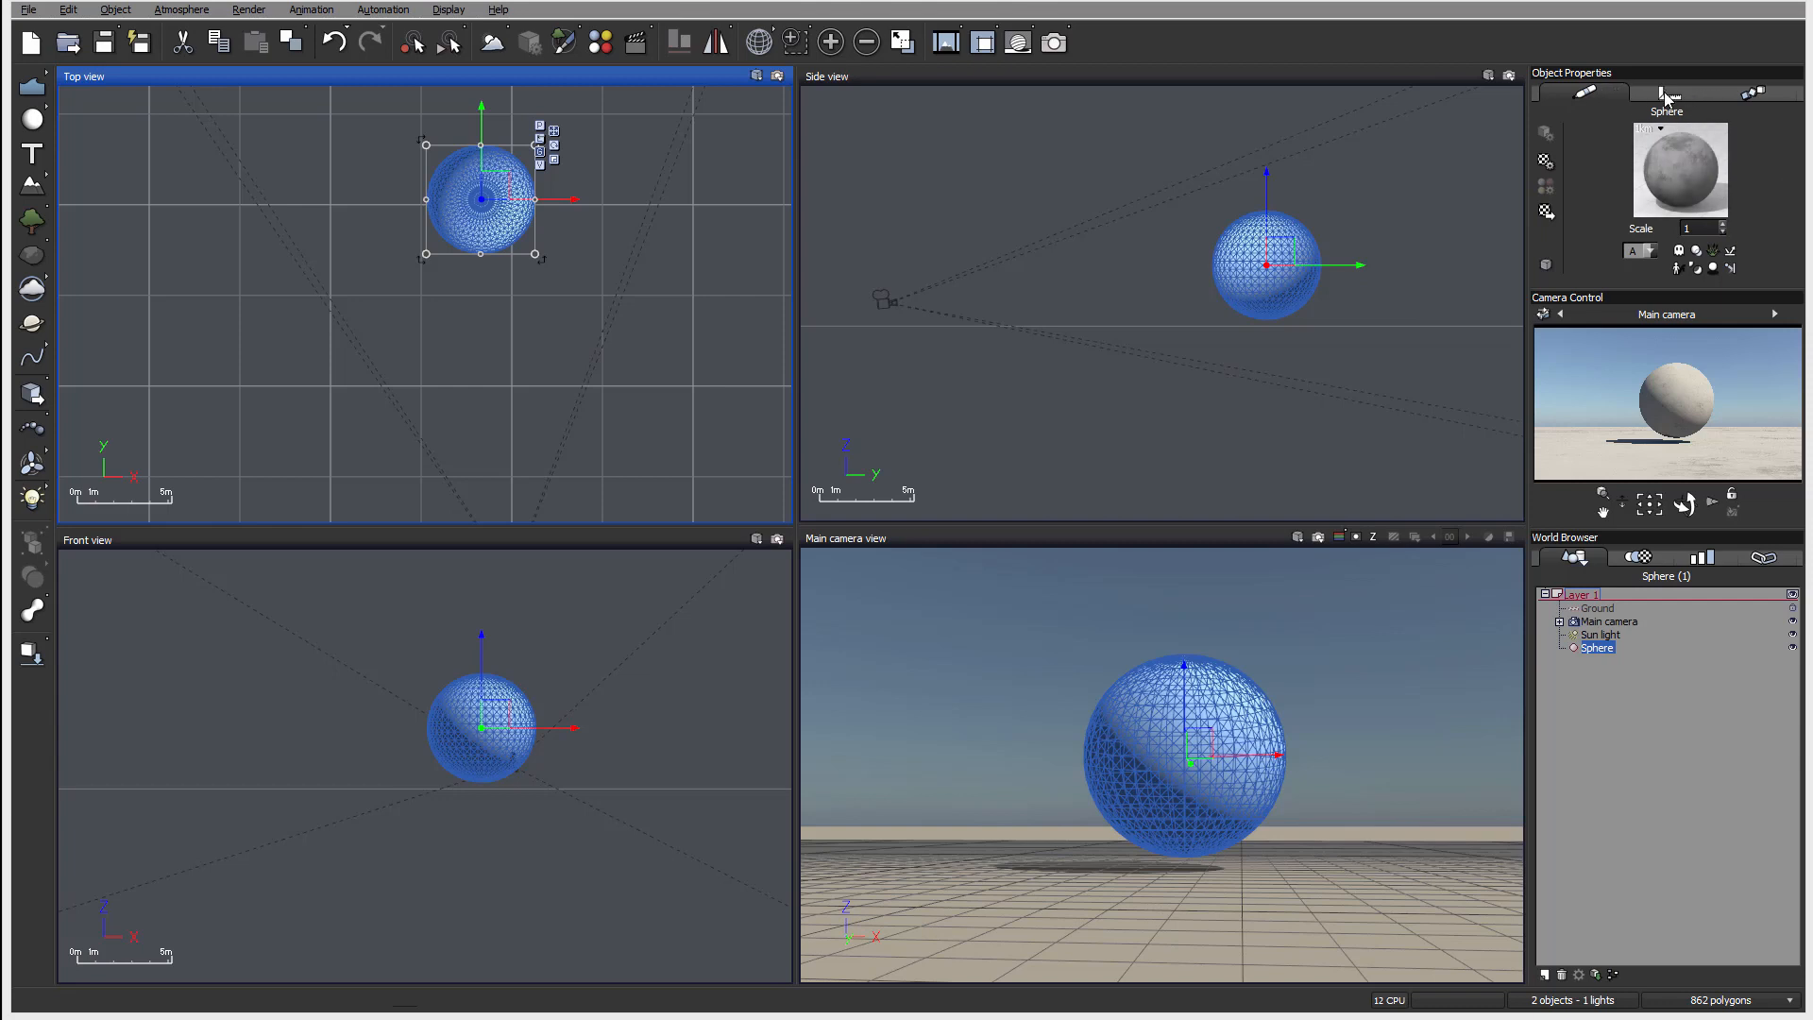
Step: Switch Object Properties to the Position/Orientation tab, showing the sphere's X, Y, Z coordinates
left_click(1668, 93)
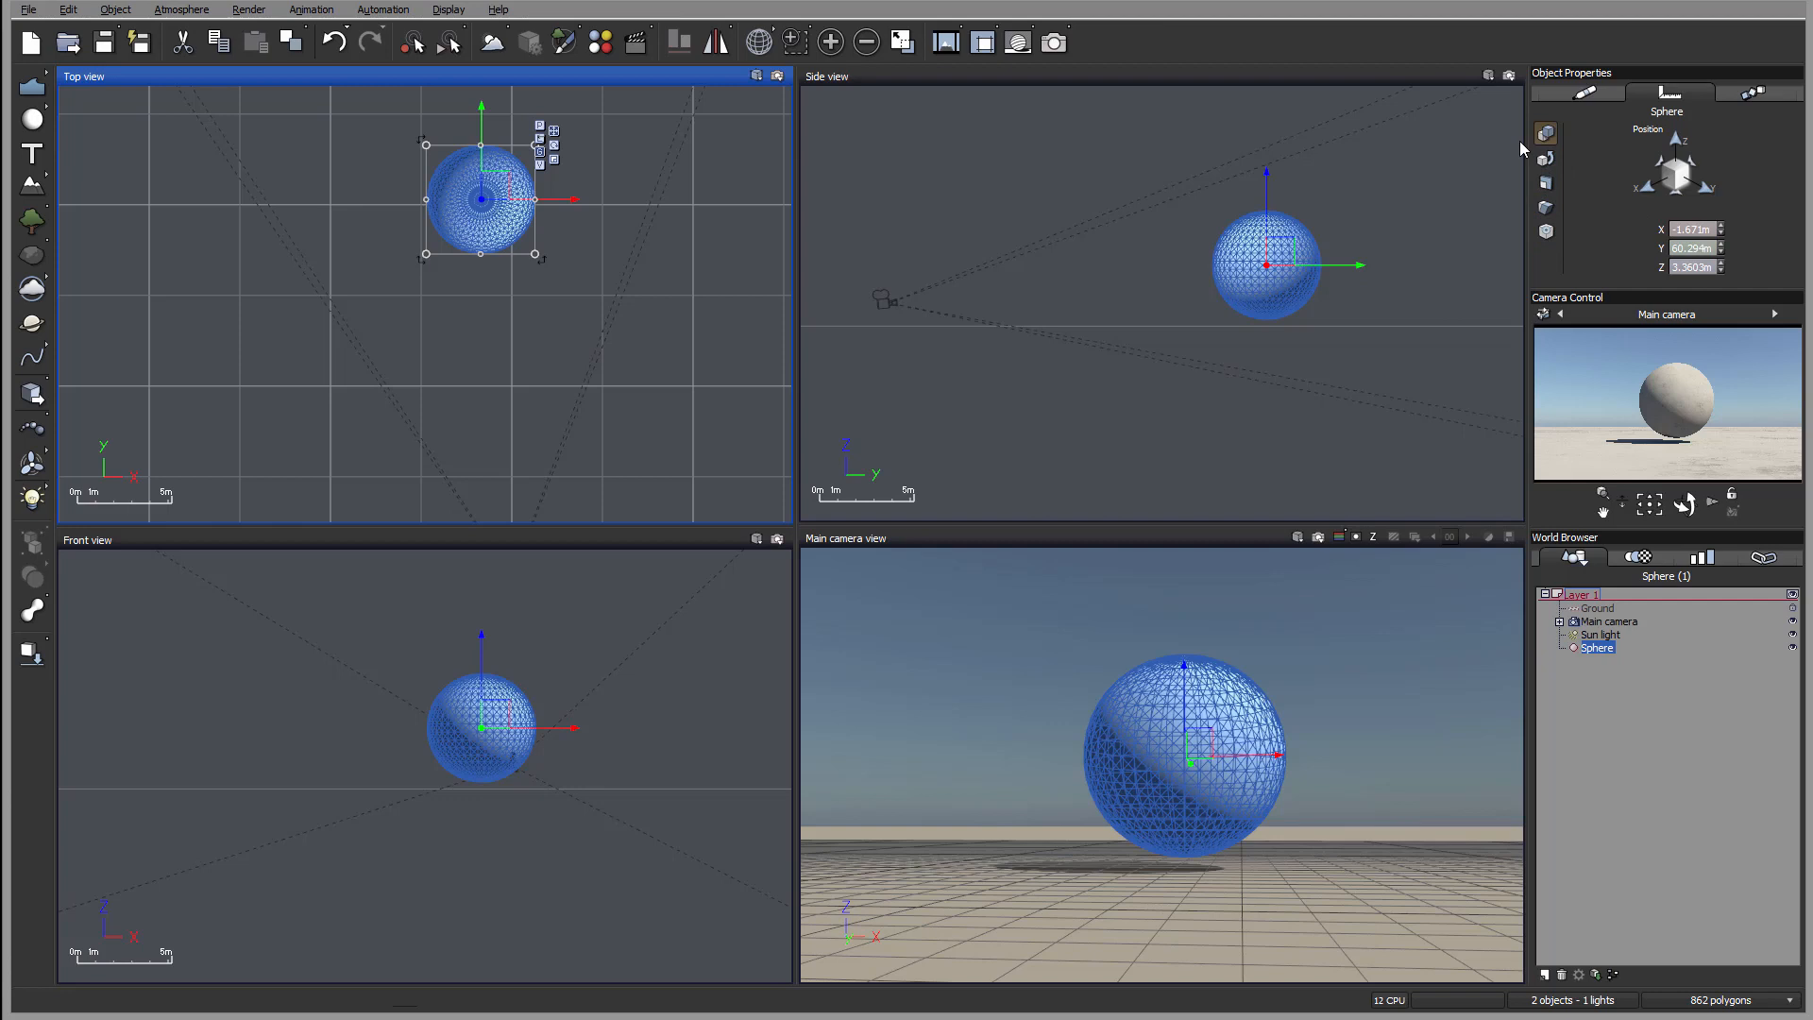
mouse_move(1694, 208)
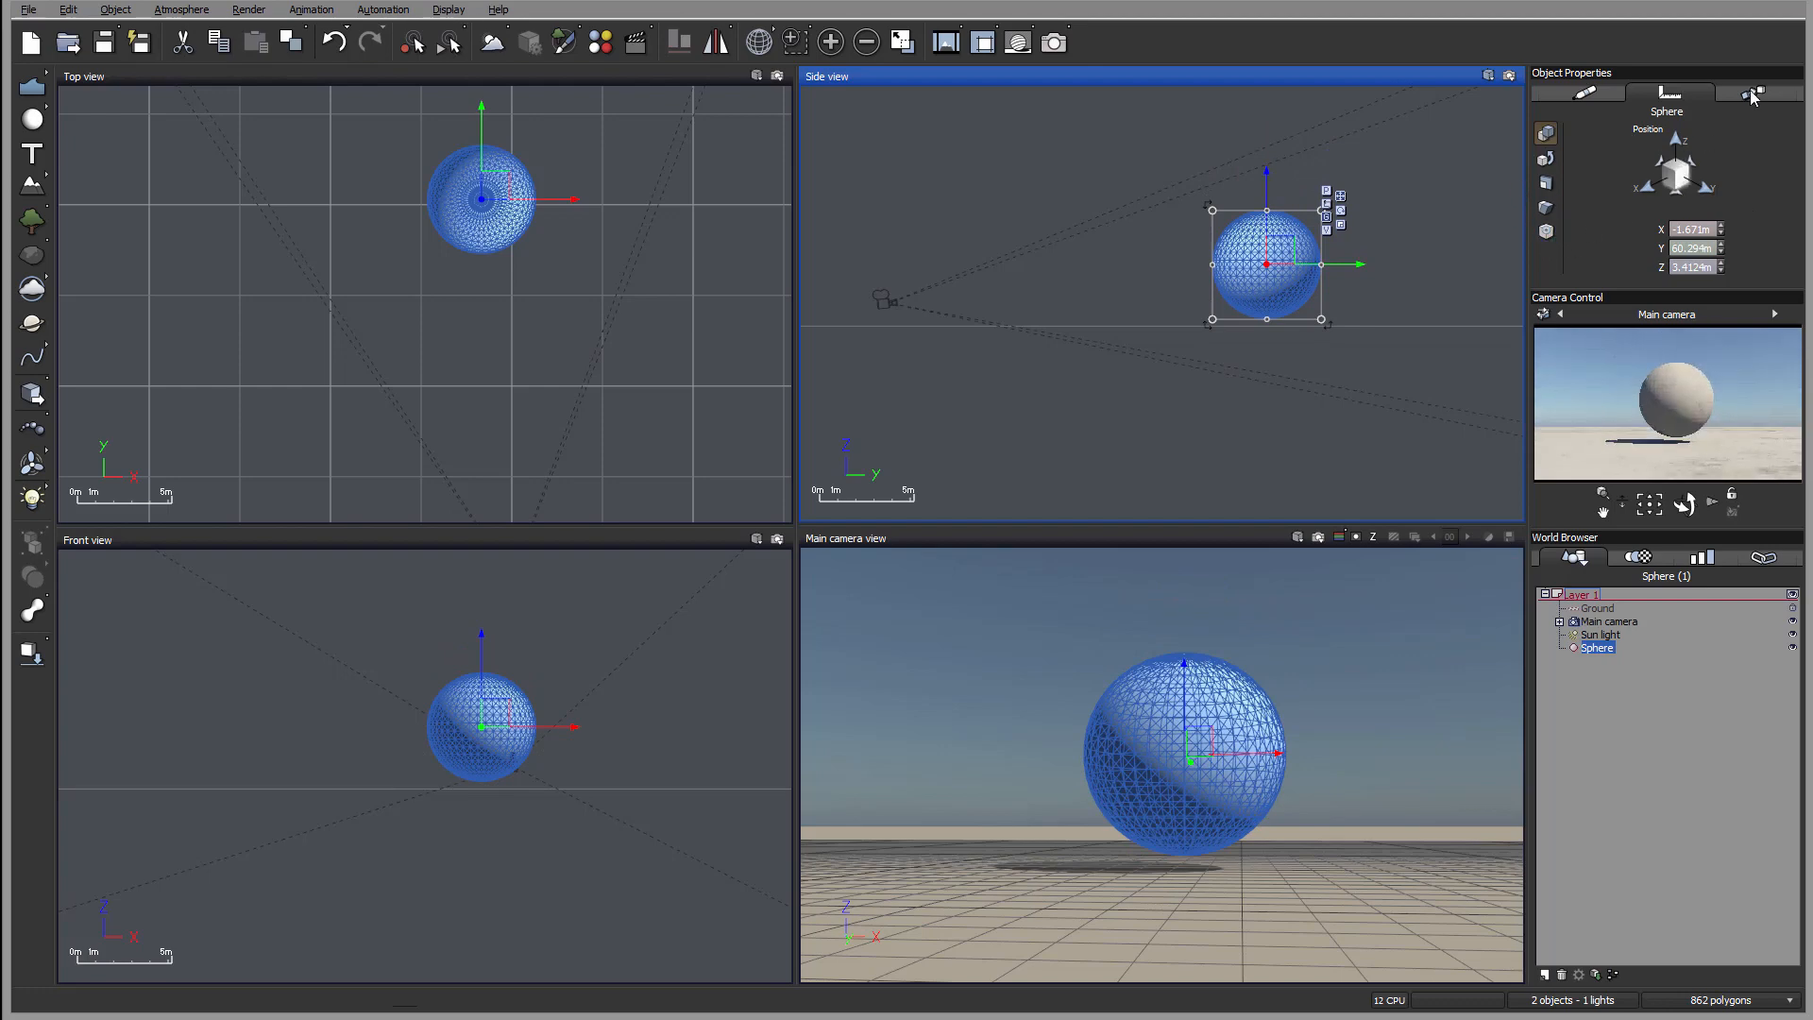
Step: Return Object Properties to the sphere's material preview and scale settings
left_click(1753, 92)
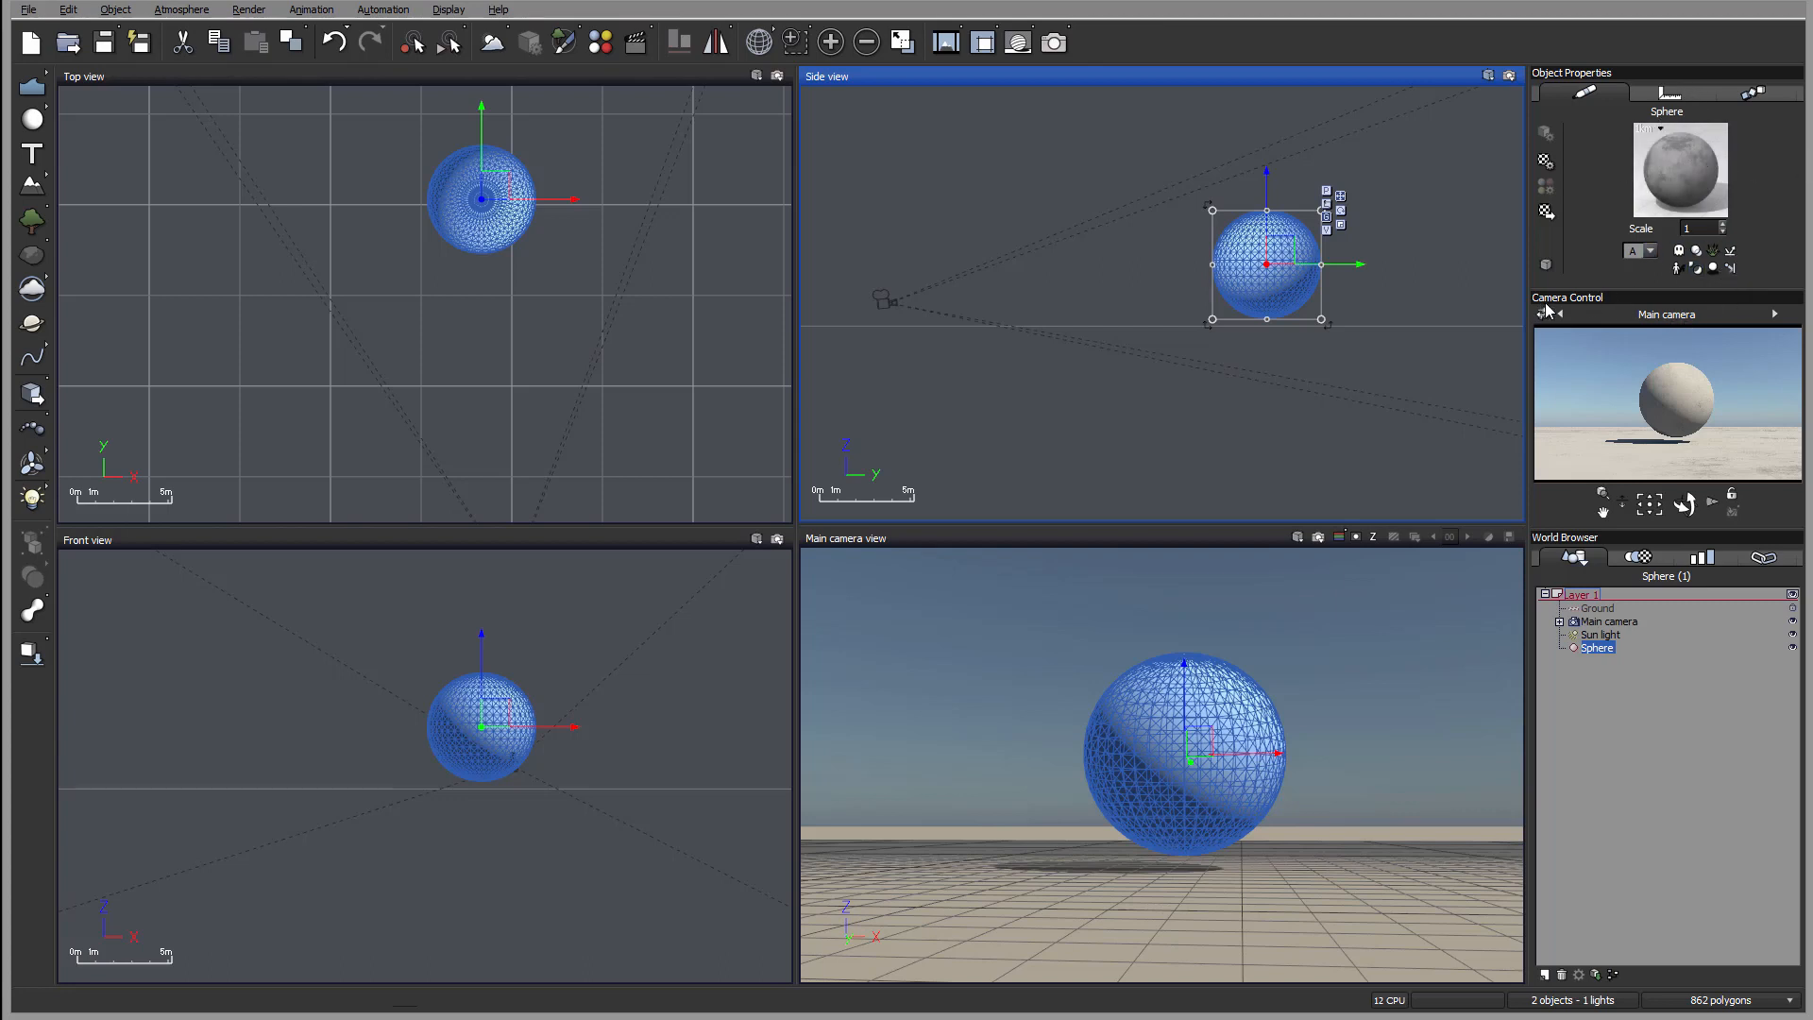
mouse_move(1747, 443)
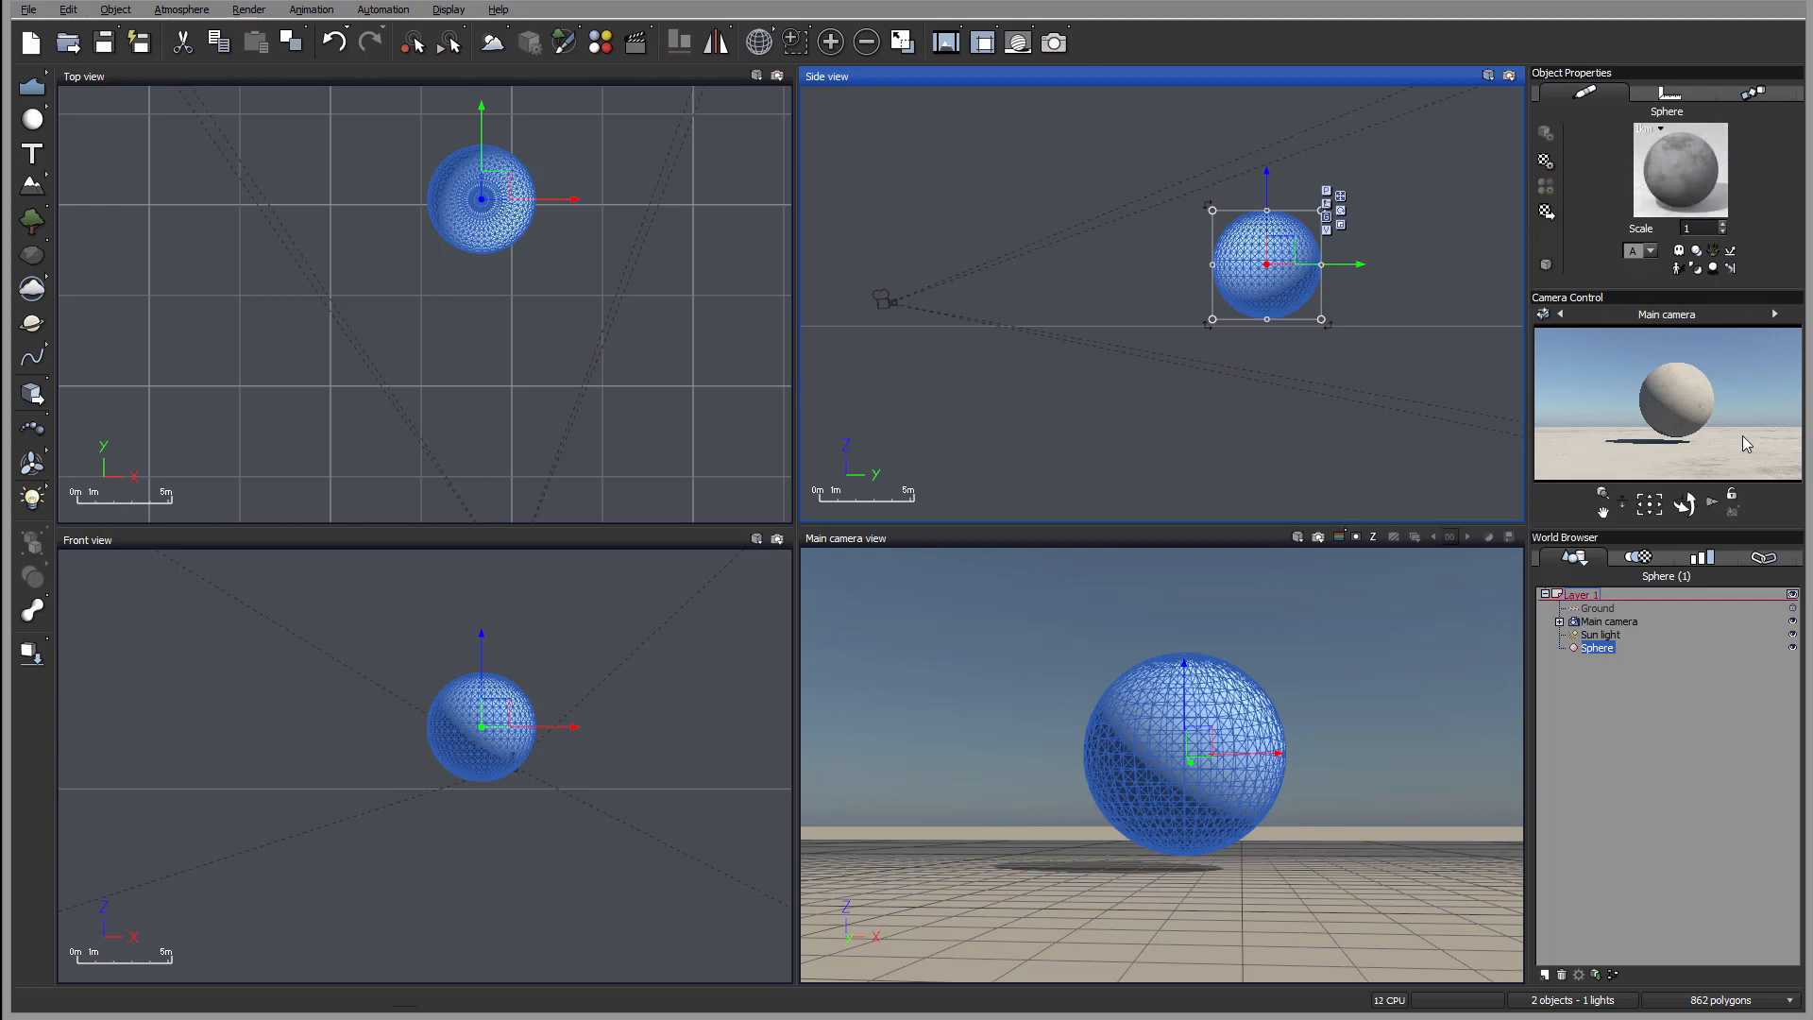
mouse_move(1742, 300)
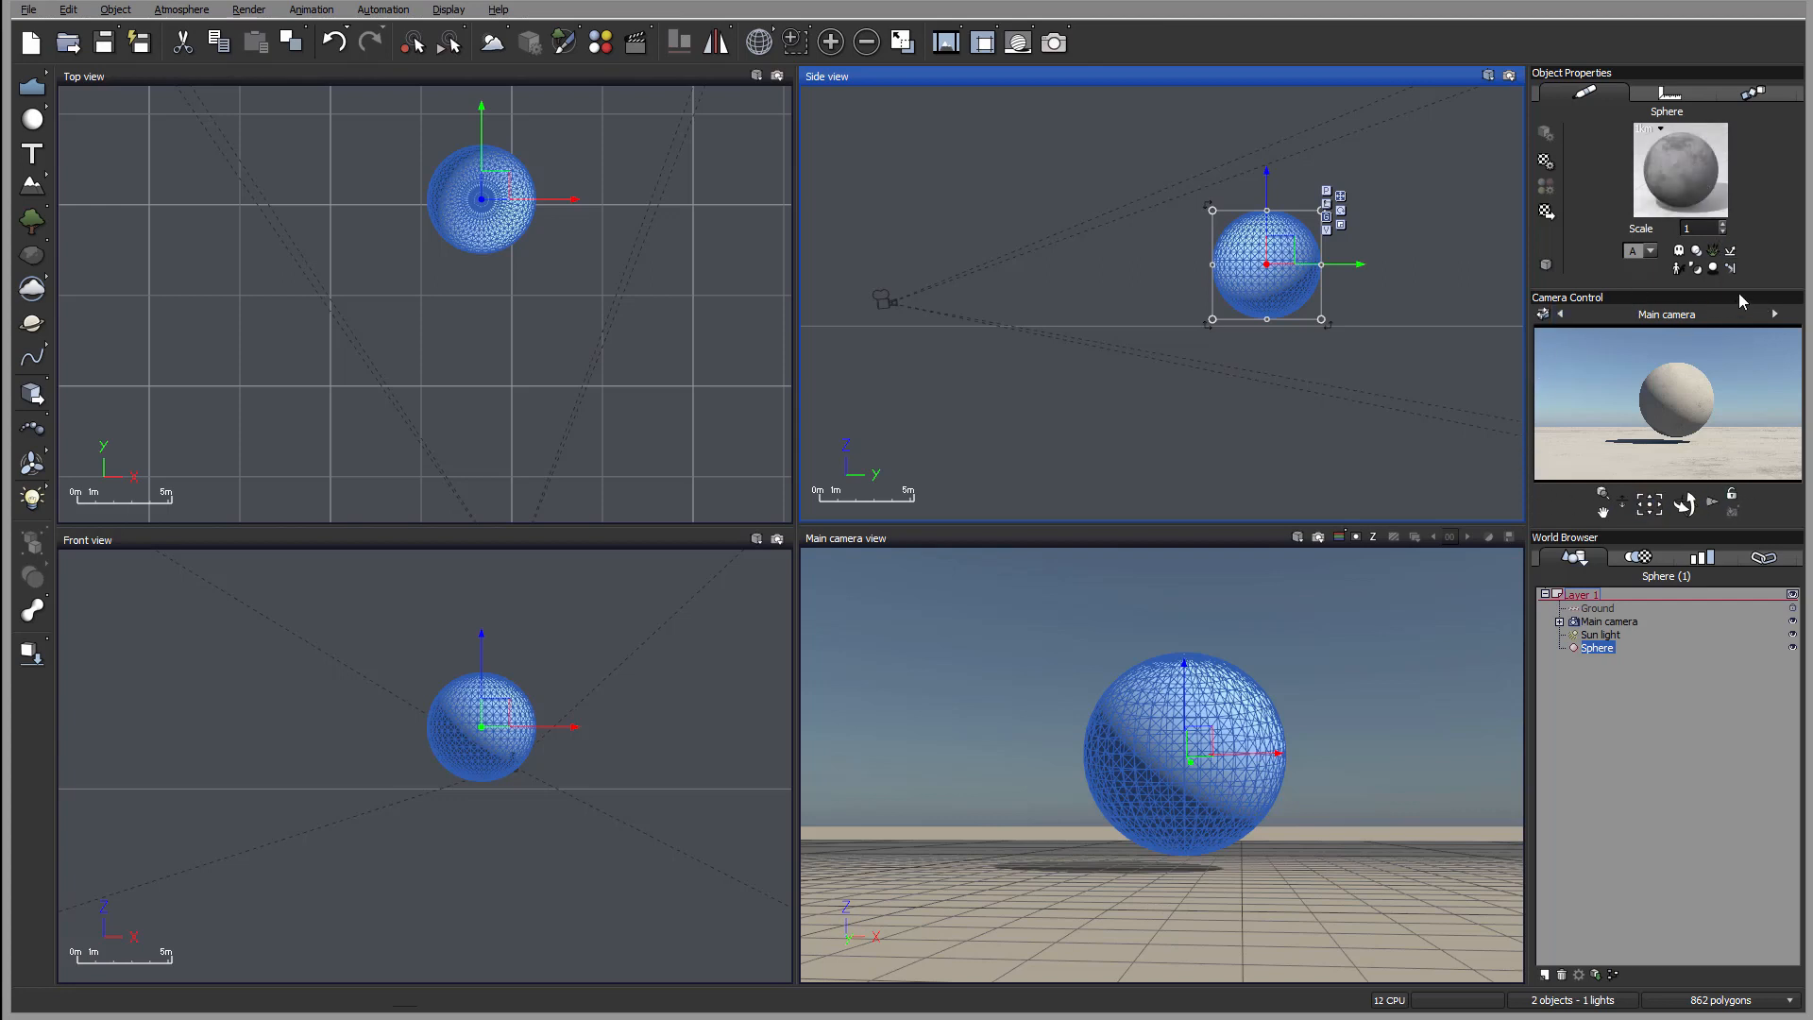
left_click(1650, 503)
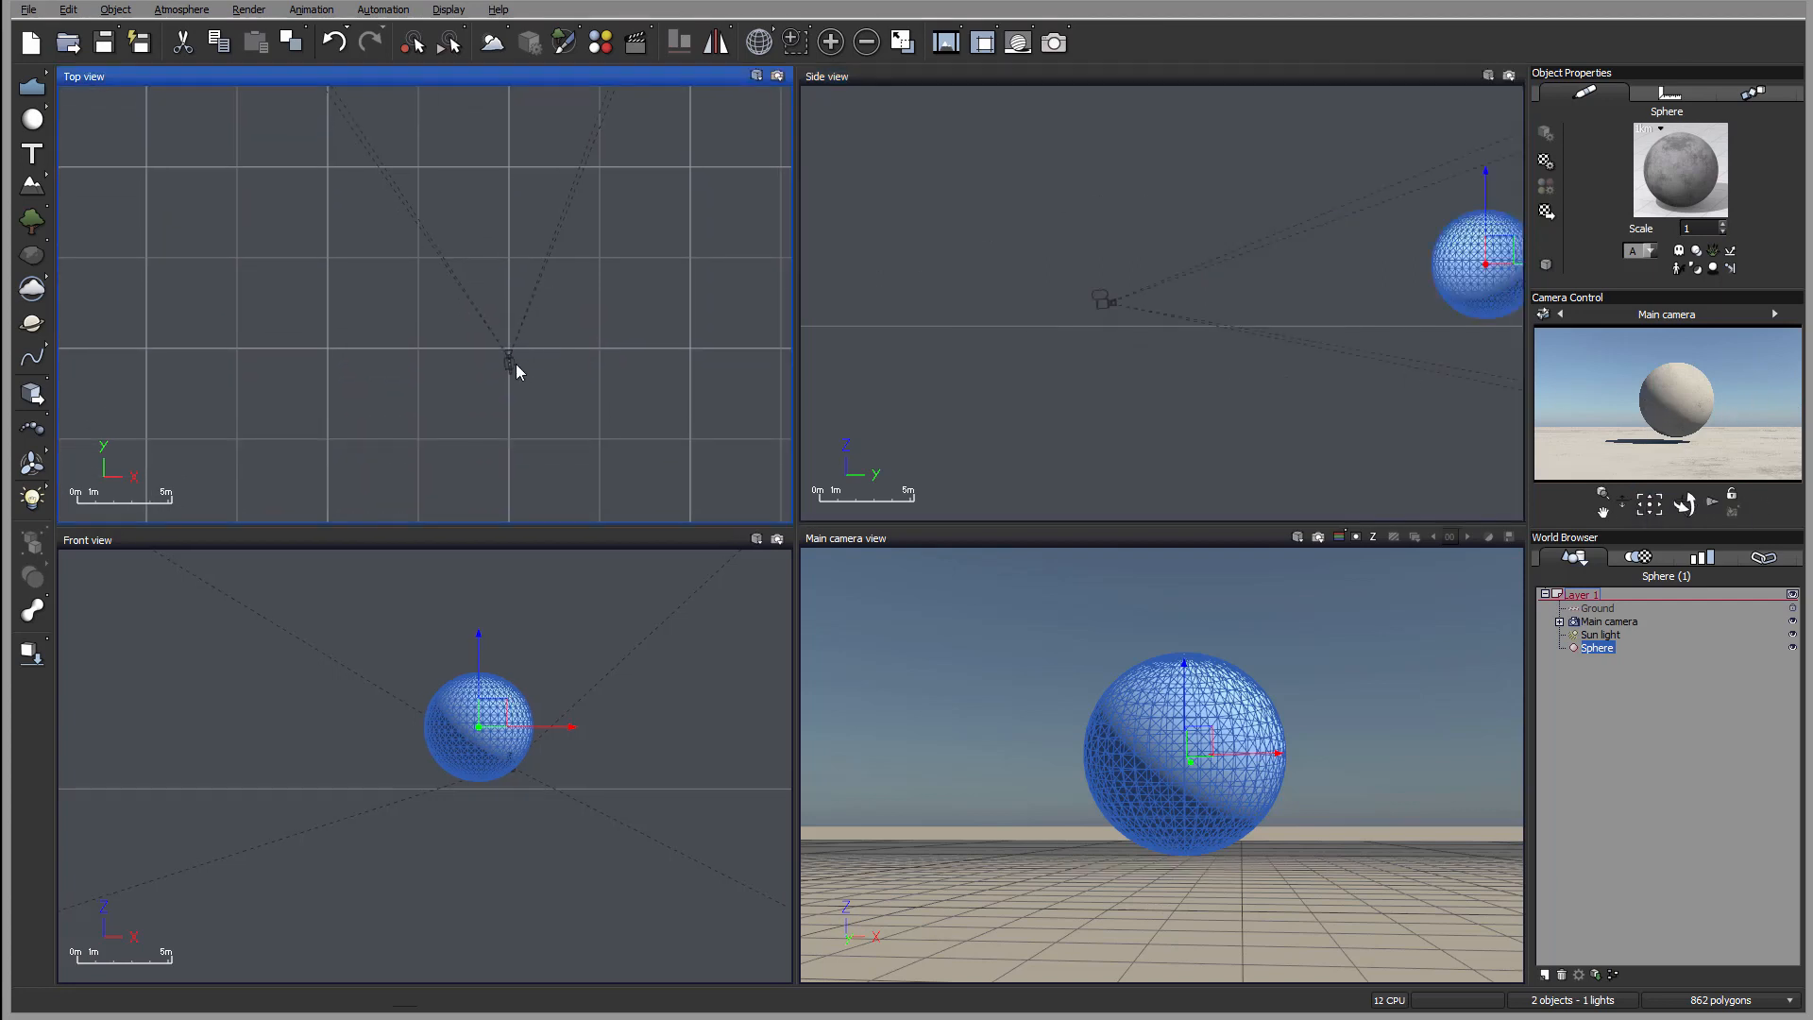
Step: Select Main camera and show its focal, blur, focus, exposure and height settings
left_click(1607, 621)
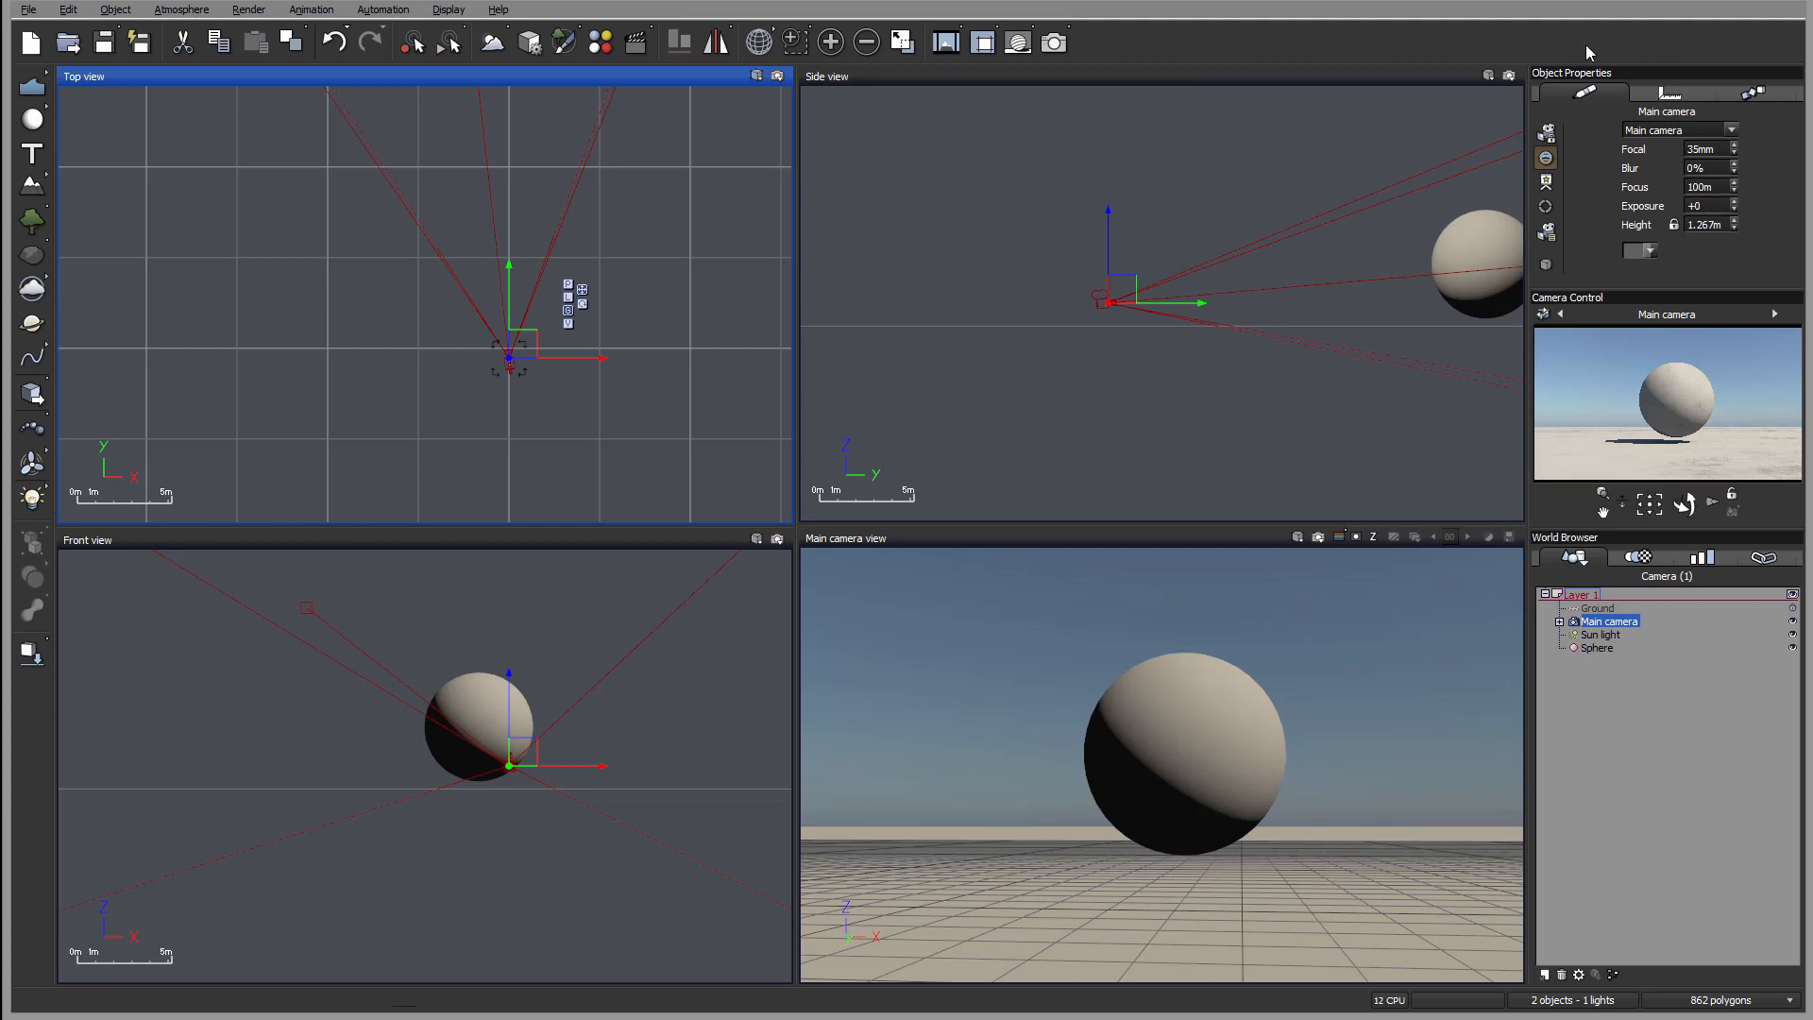
mouse_move(1575, 93)
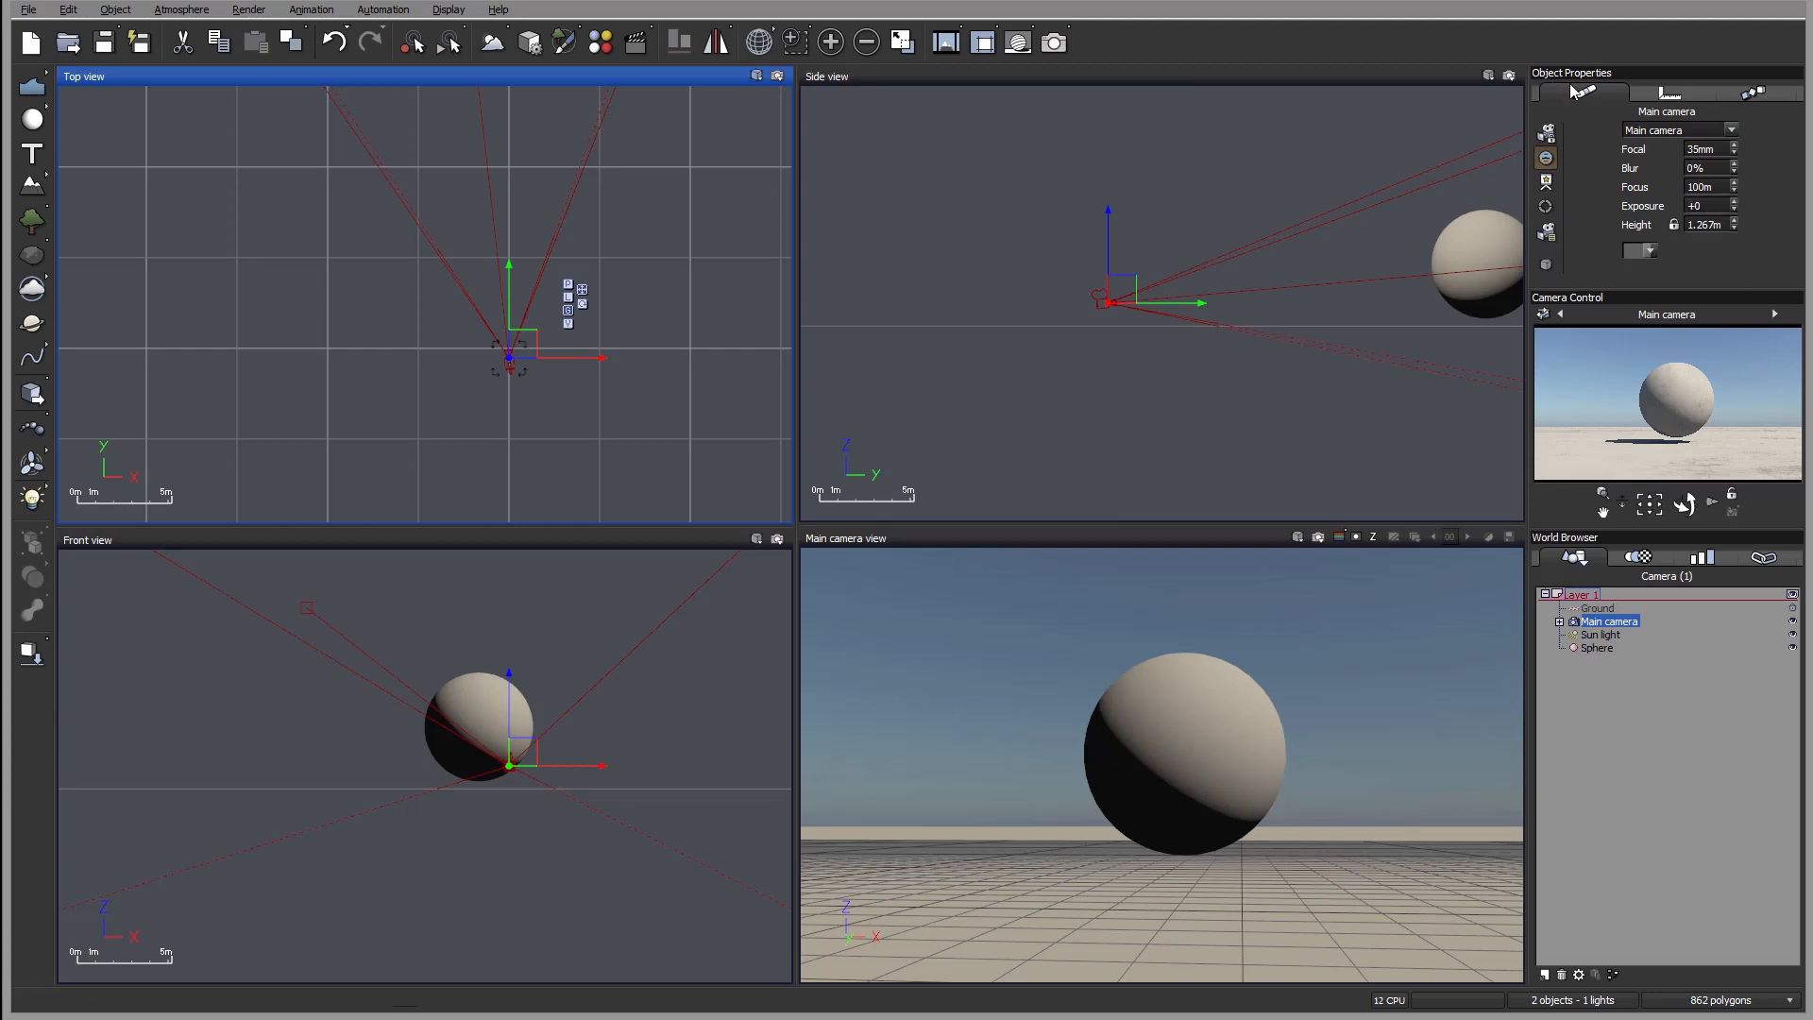
mouse_move(1787, 269)
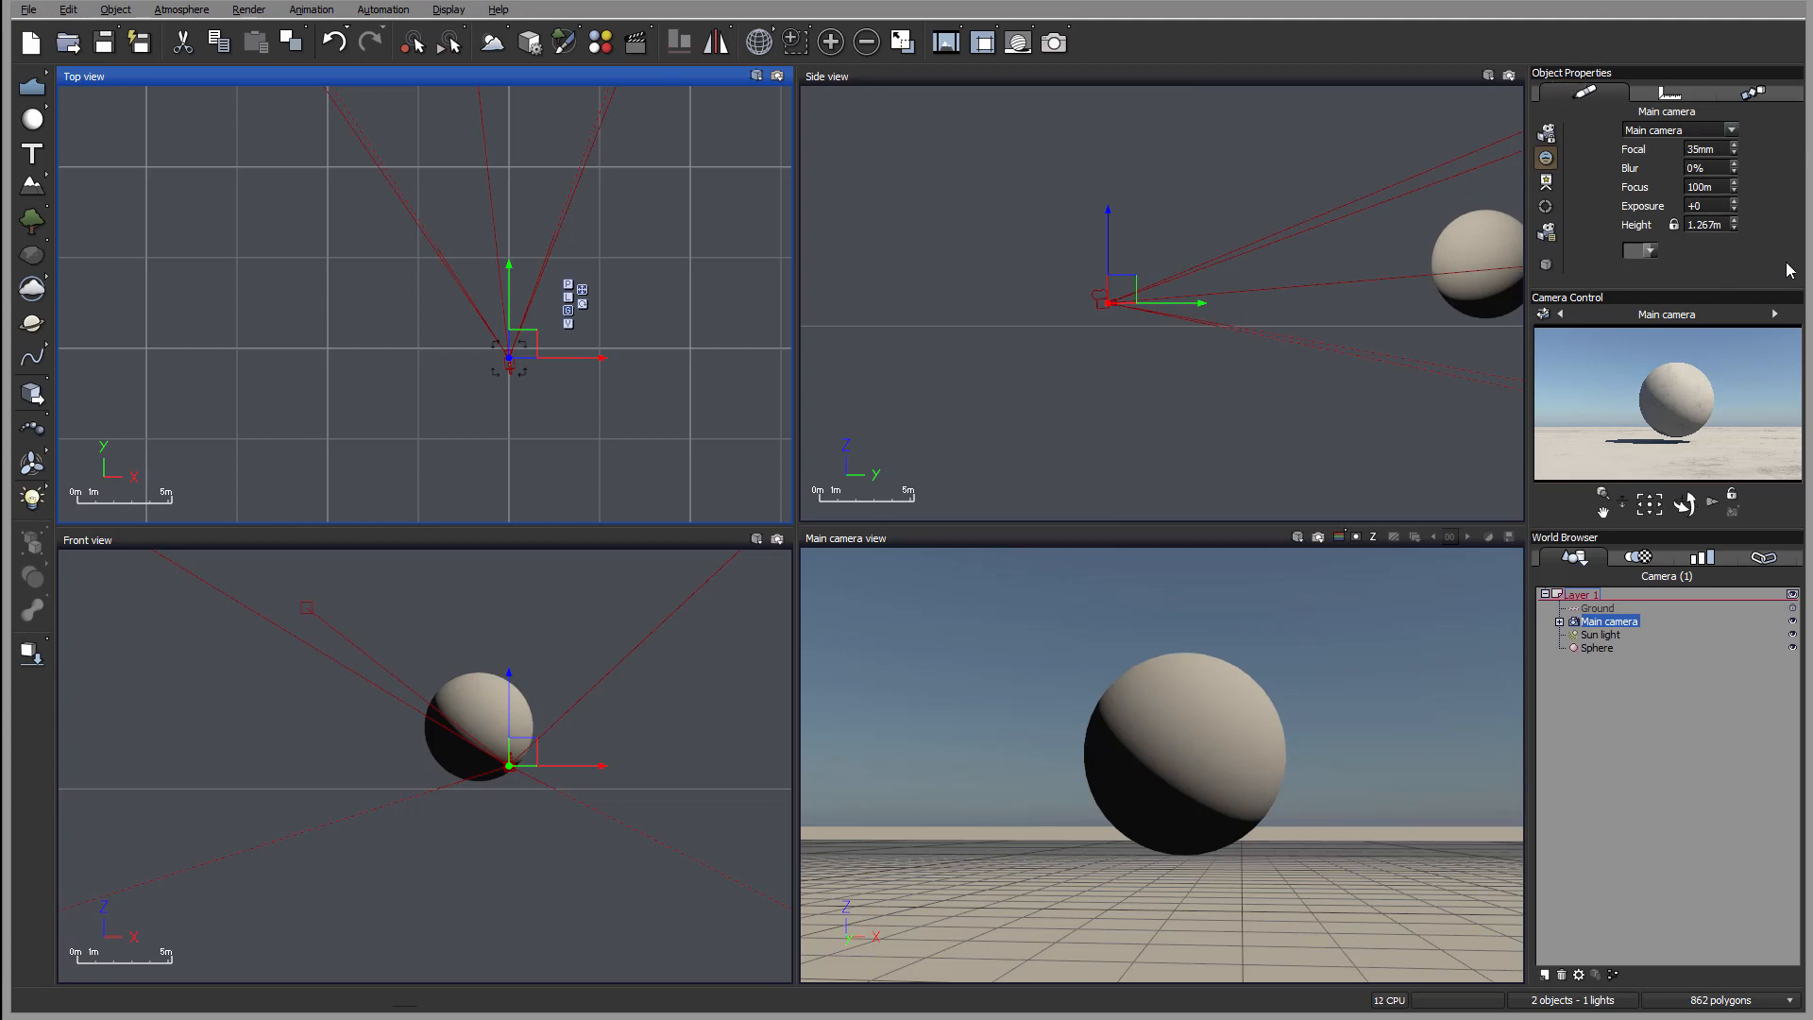
mouse_move(1684, 288)
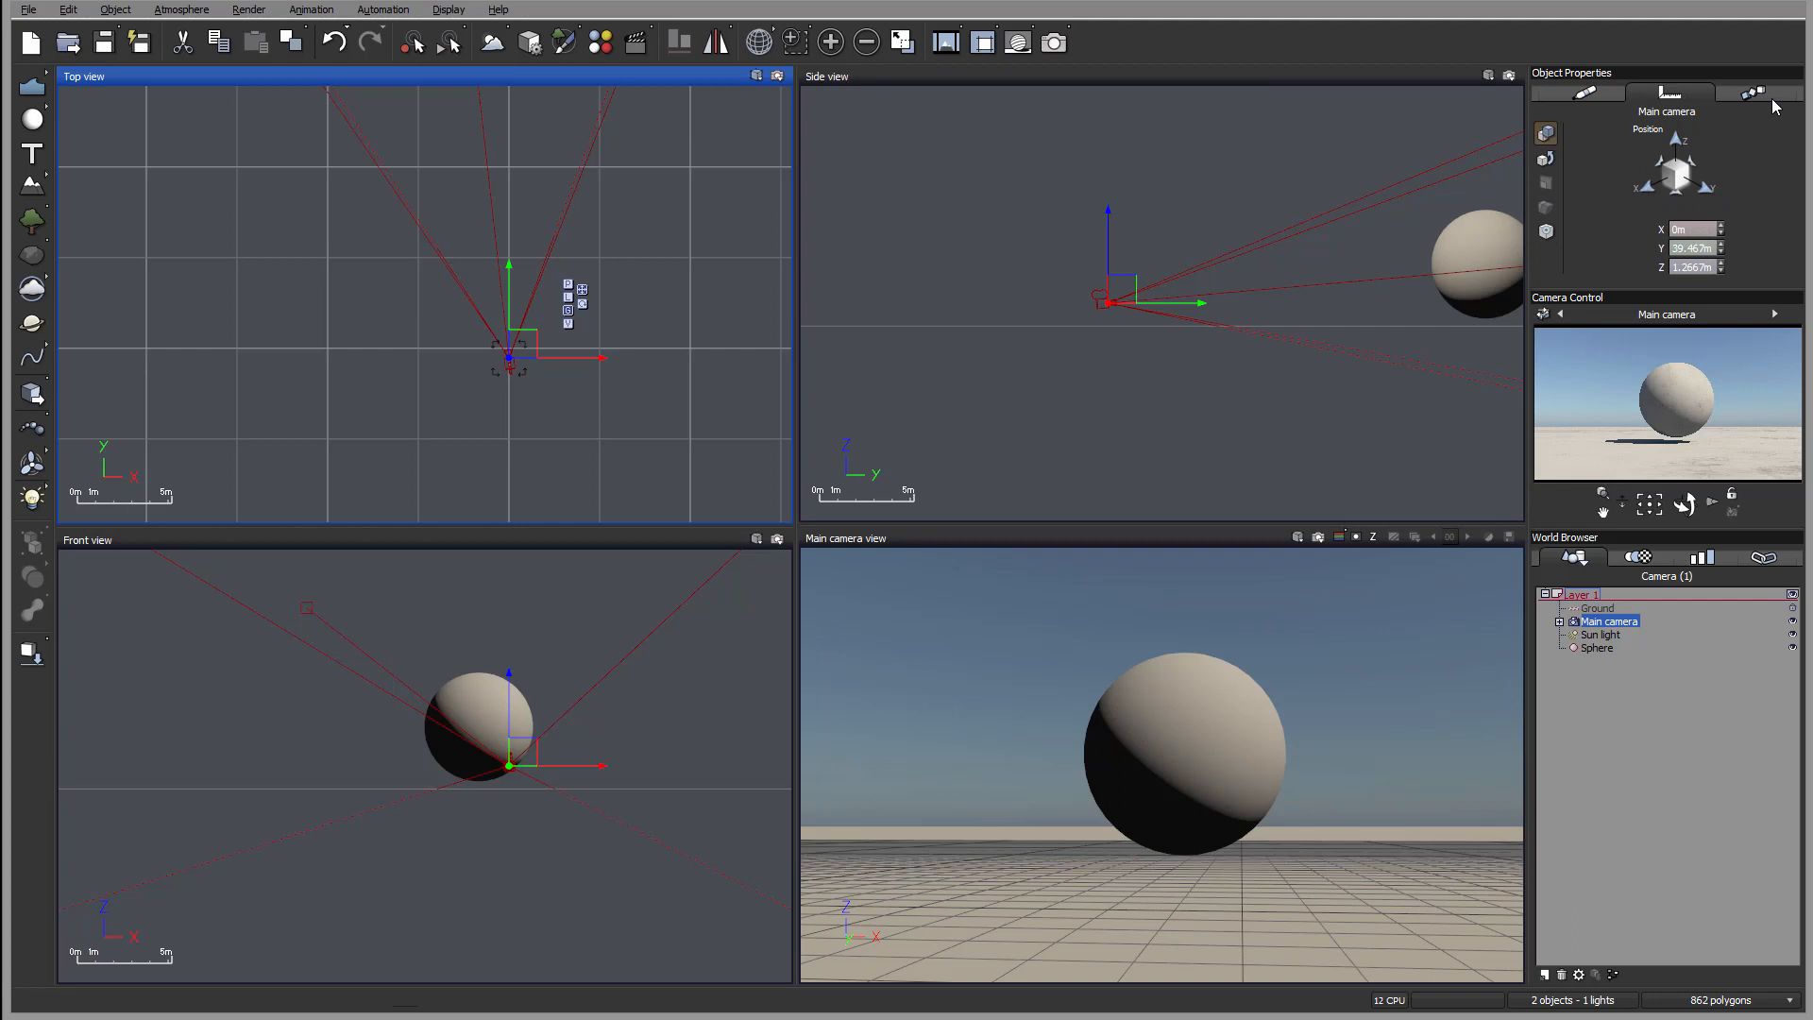
left_click(1582, 93)
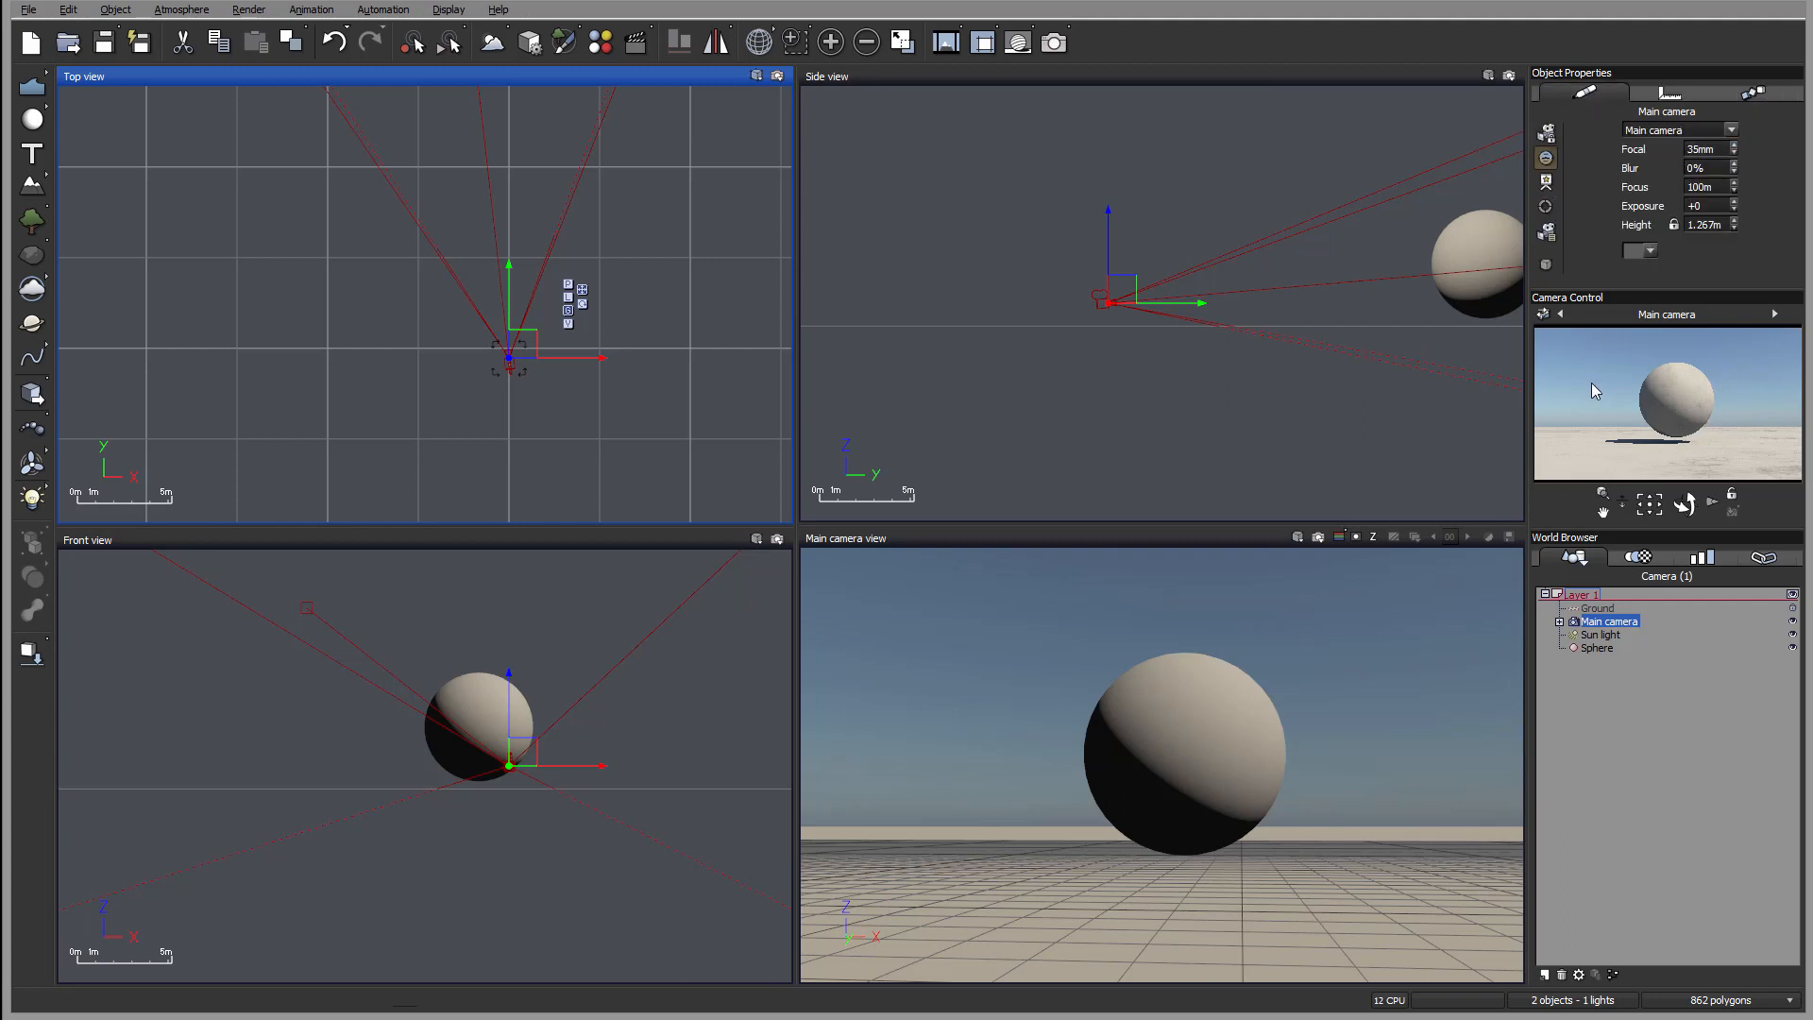
mouse_move(1758, 472)
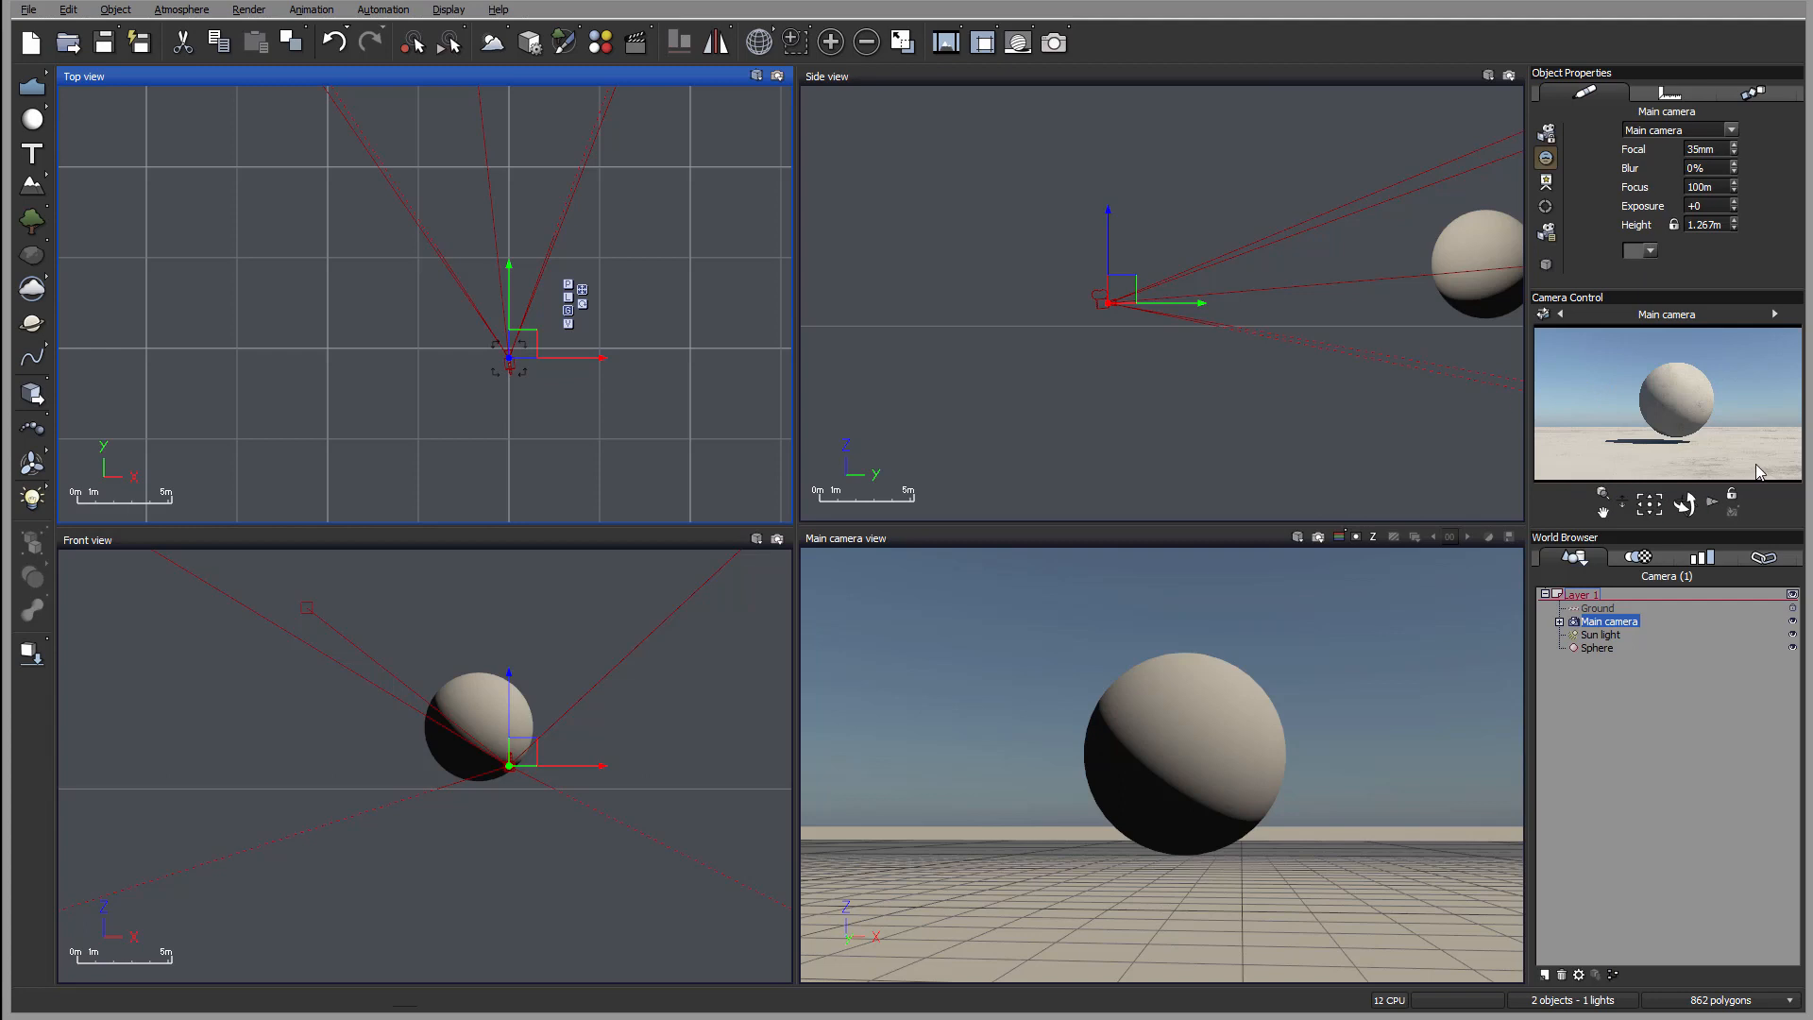
mouse_move(1652, 380)
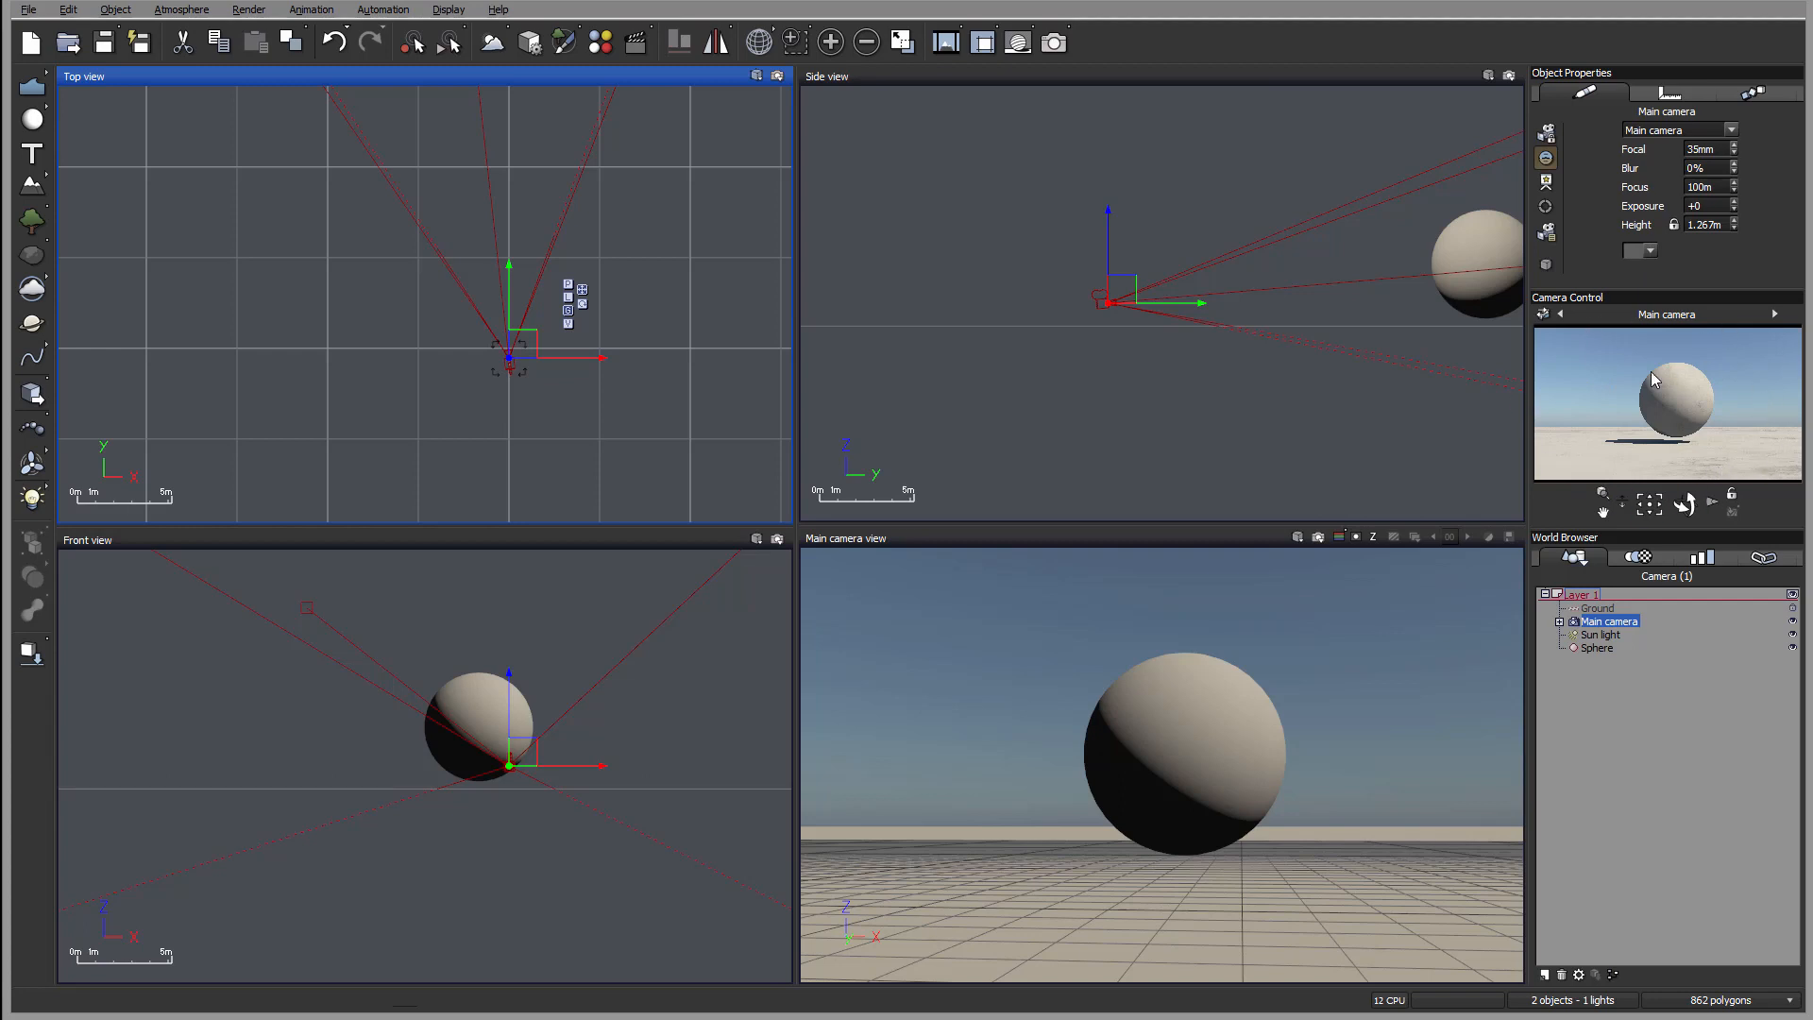
left_click(1559, 313)
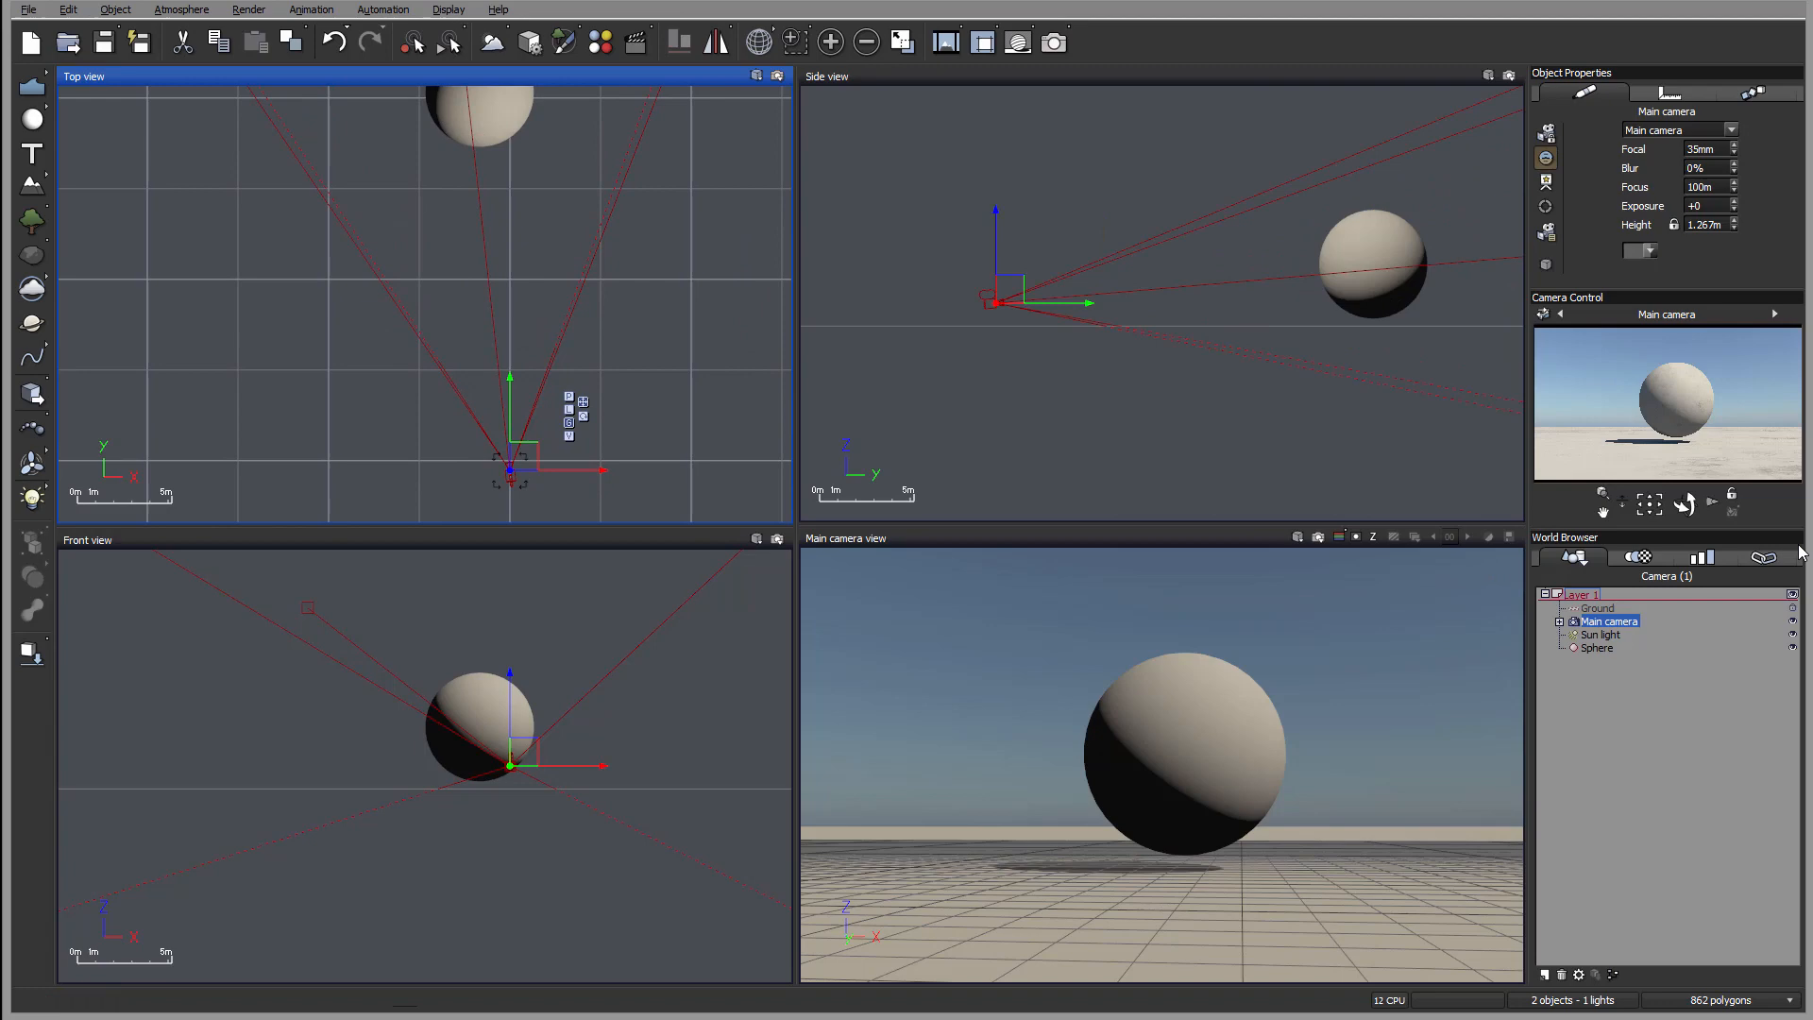
mouse_move(1592, 589)
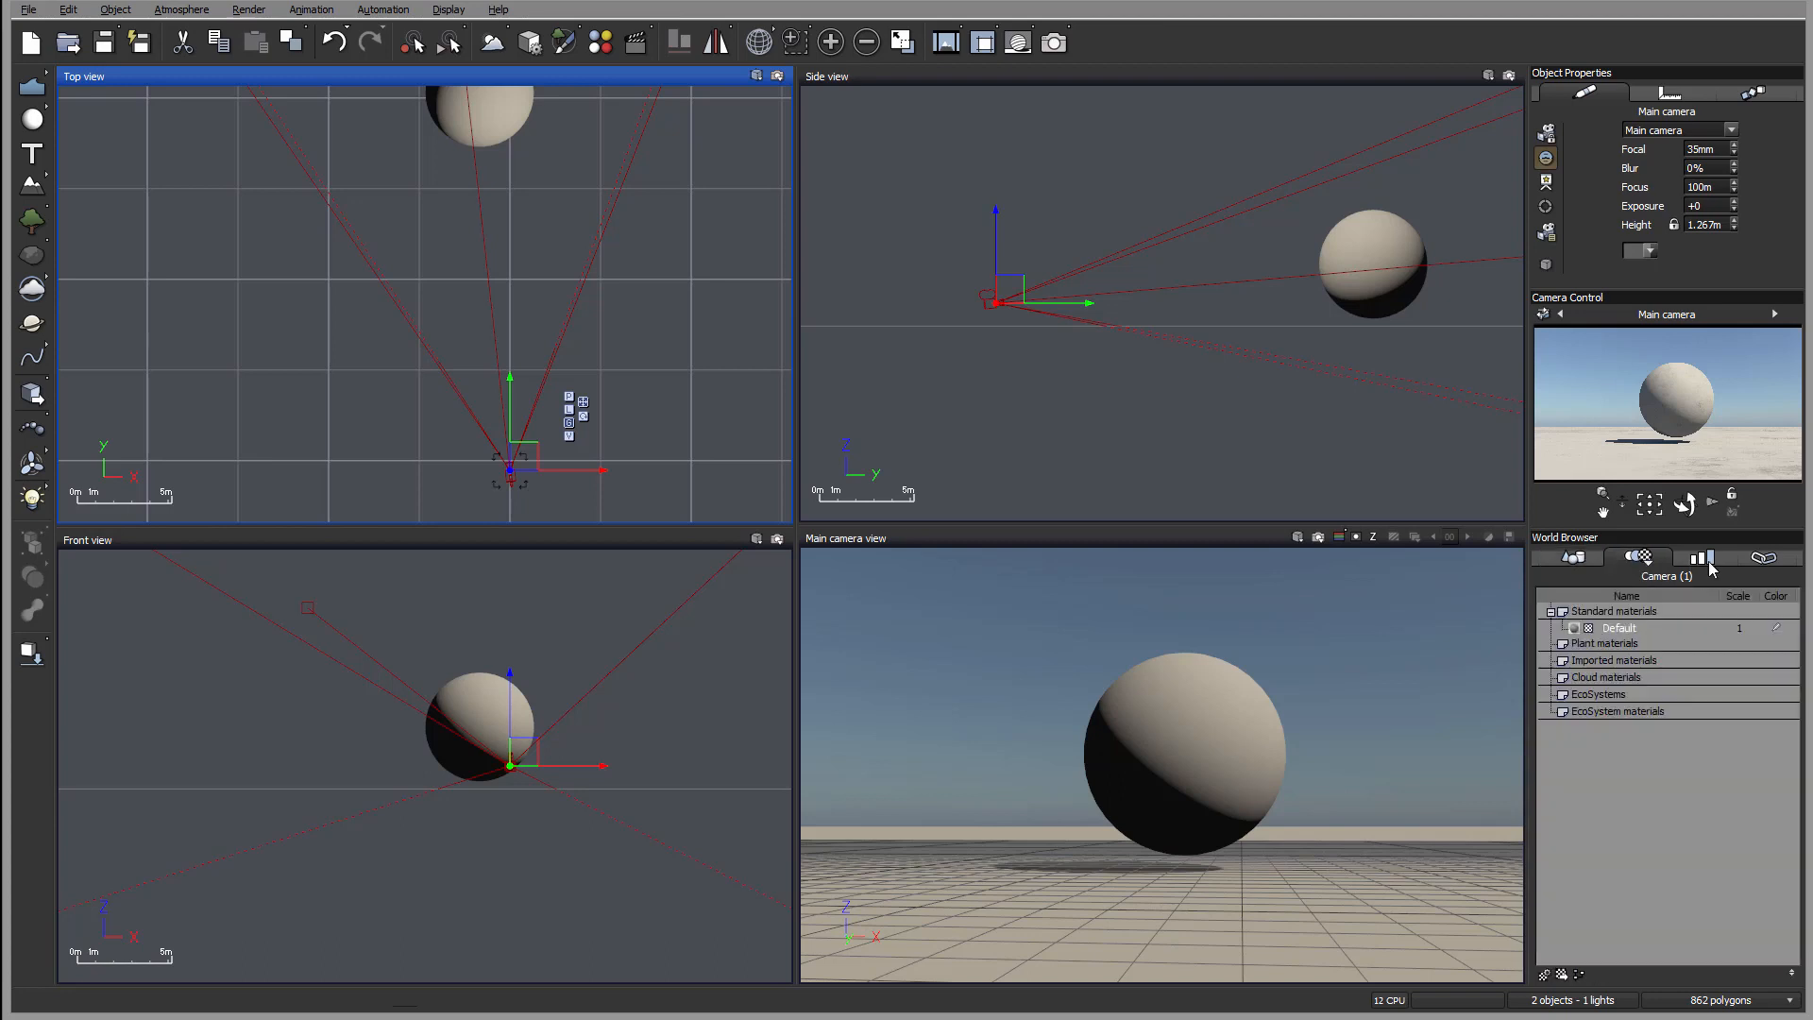
Step: Show master objects, EcoSystem population and shared layers in the World Browser
left_click(1701, 557)
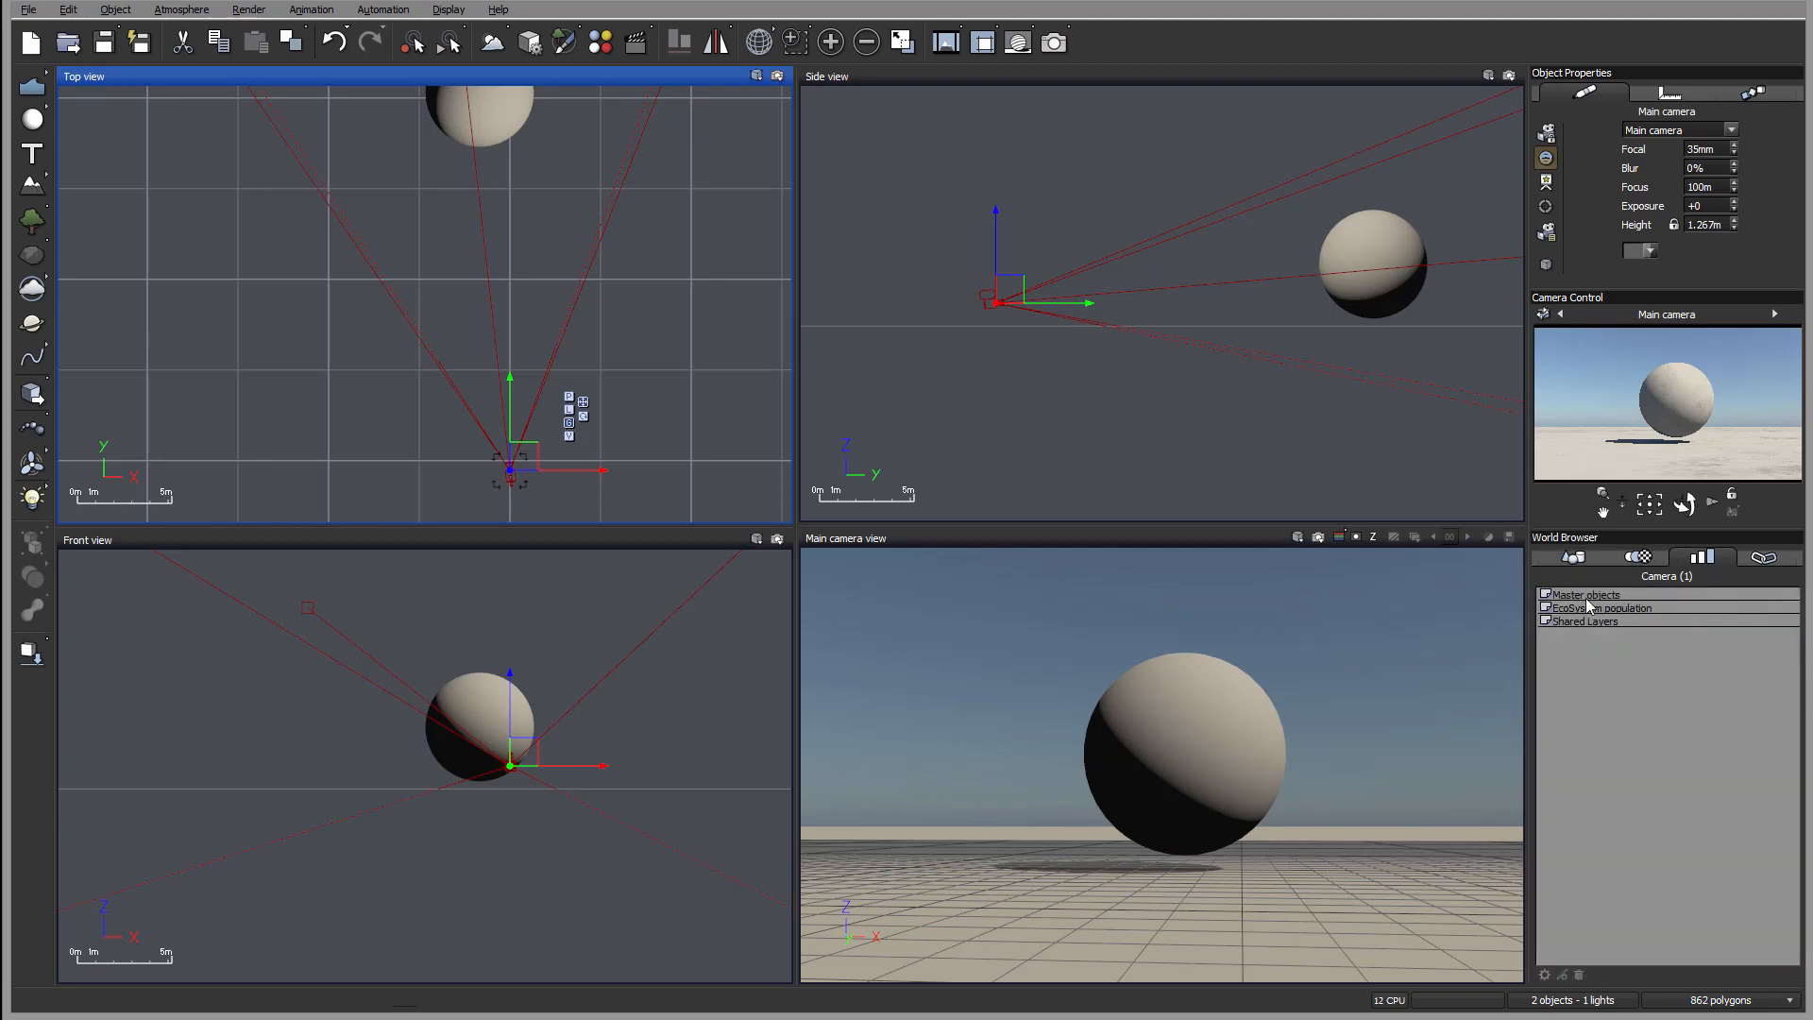
mouse_move(1665, 809)
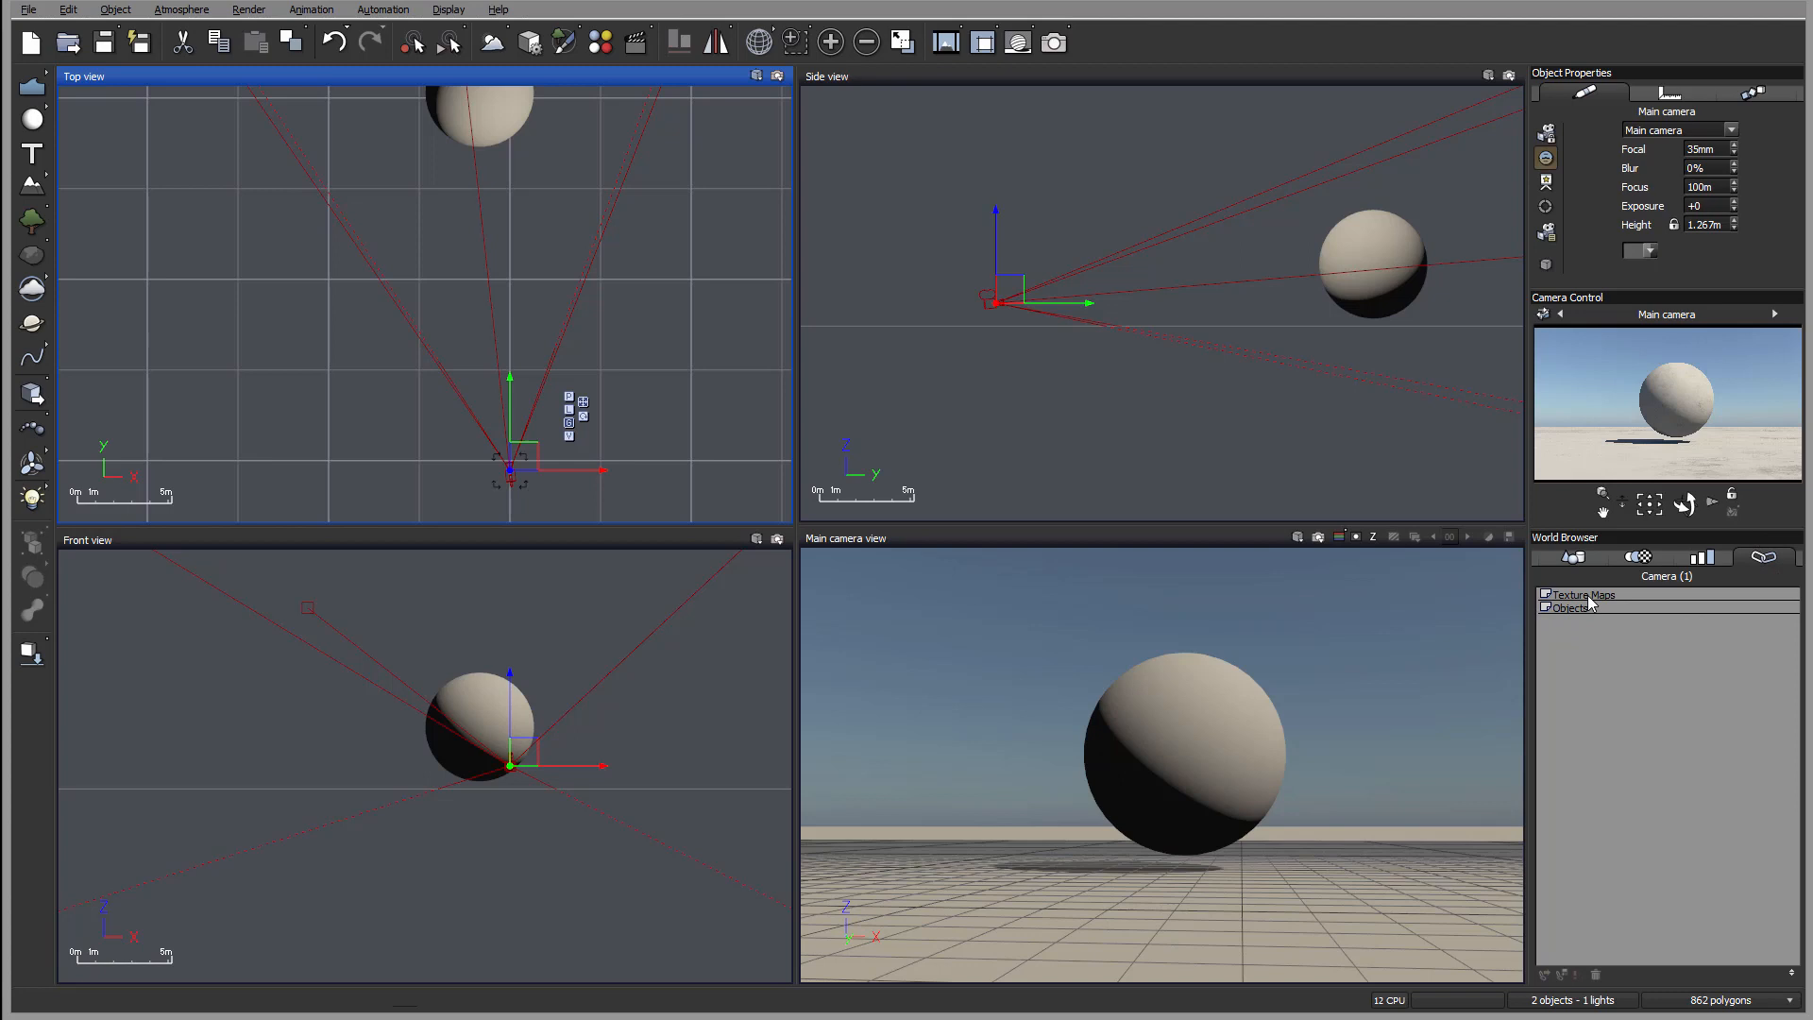
mouse_move(1675, 615)
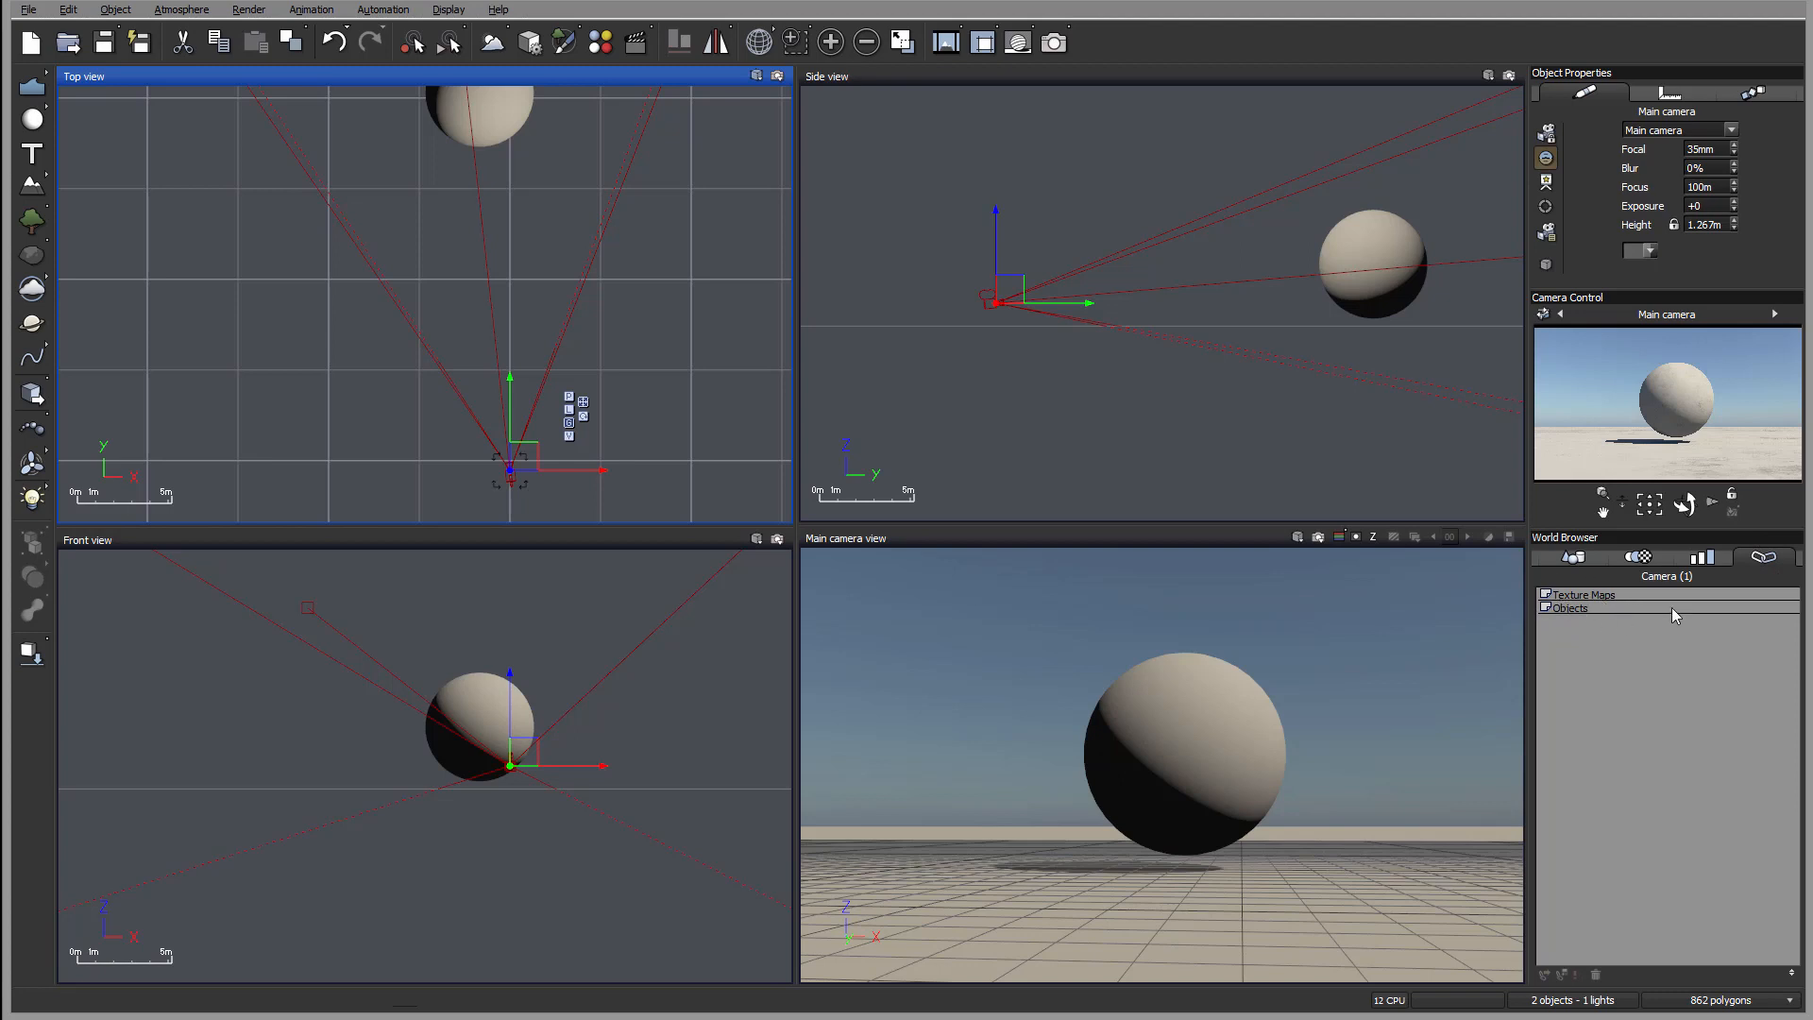
mouse_move(1721, 646)
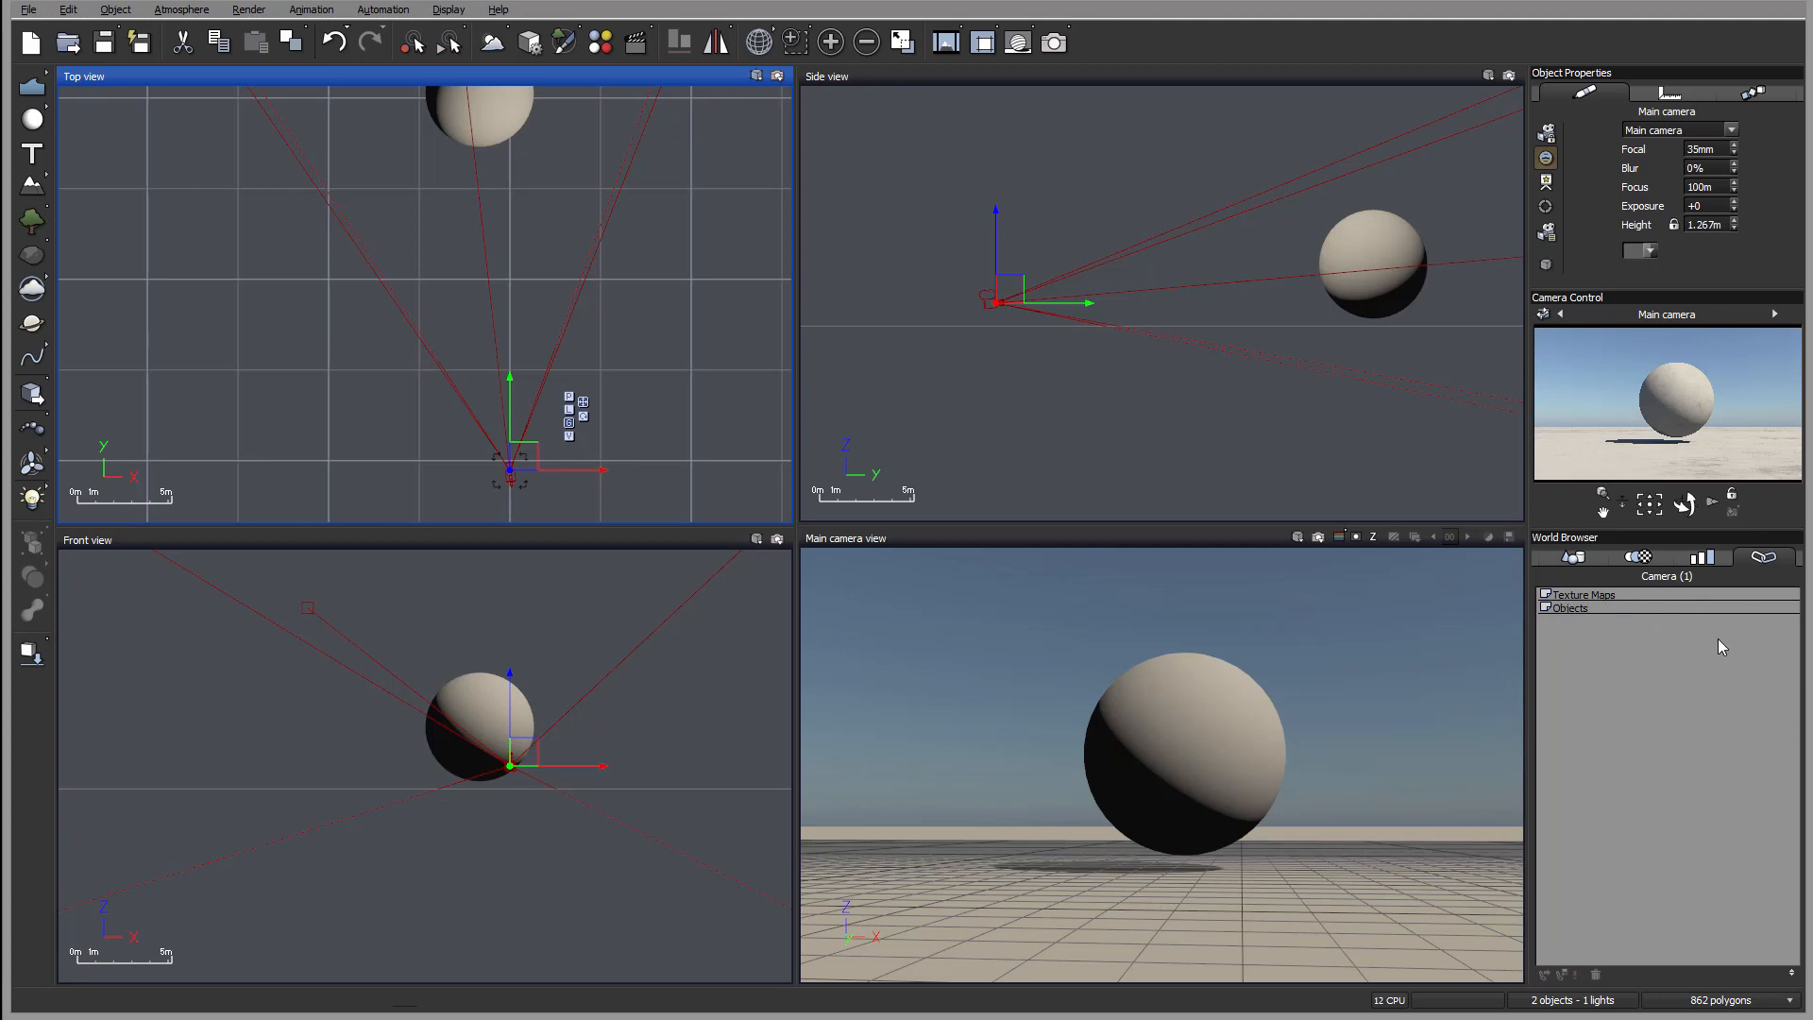
mouse_move(1722, 646)
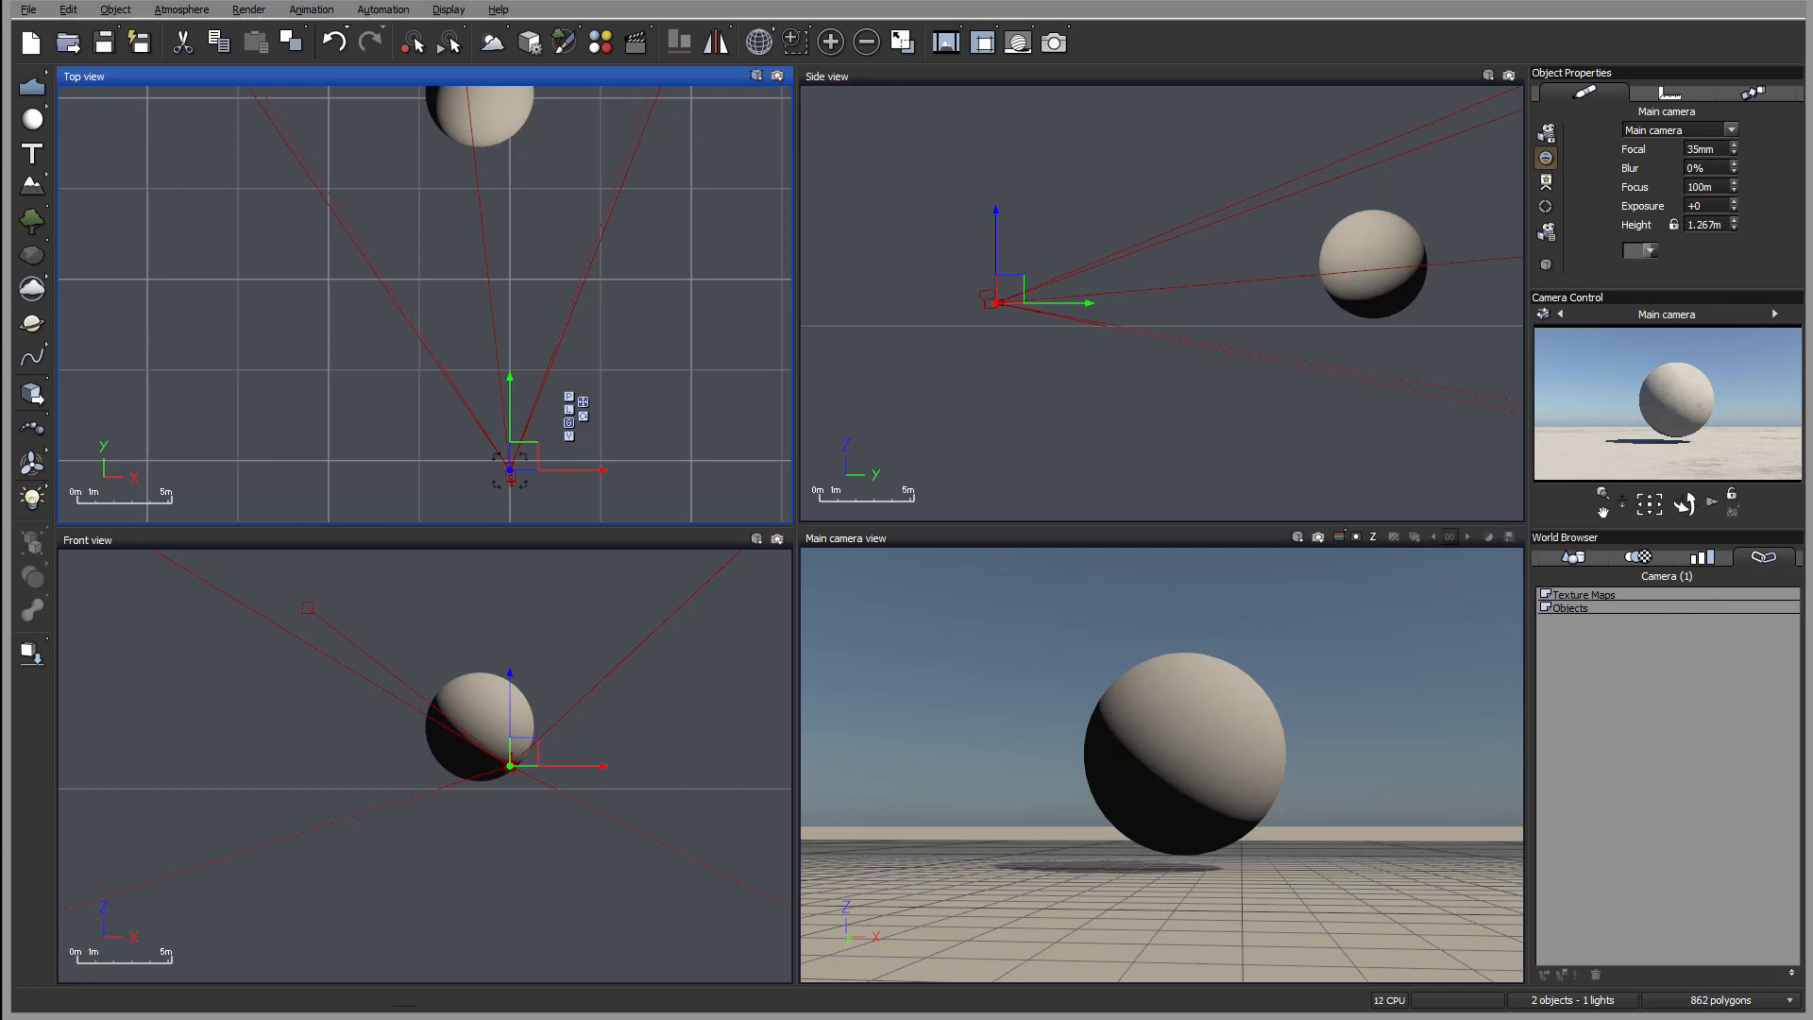